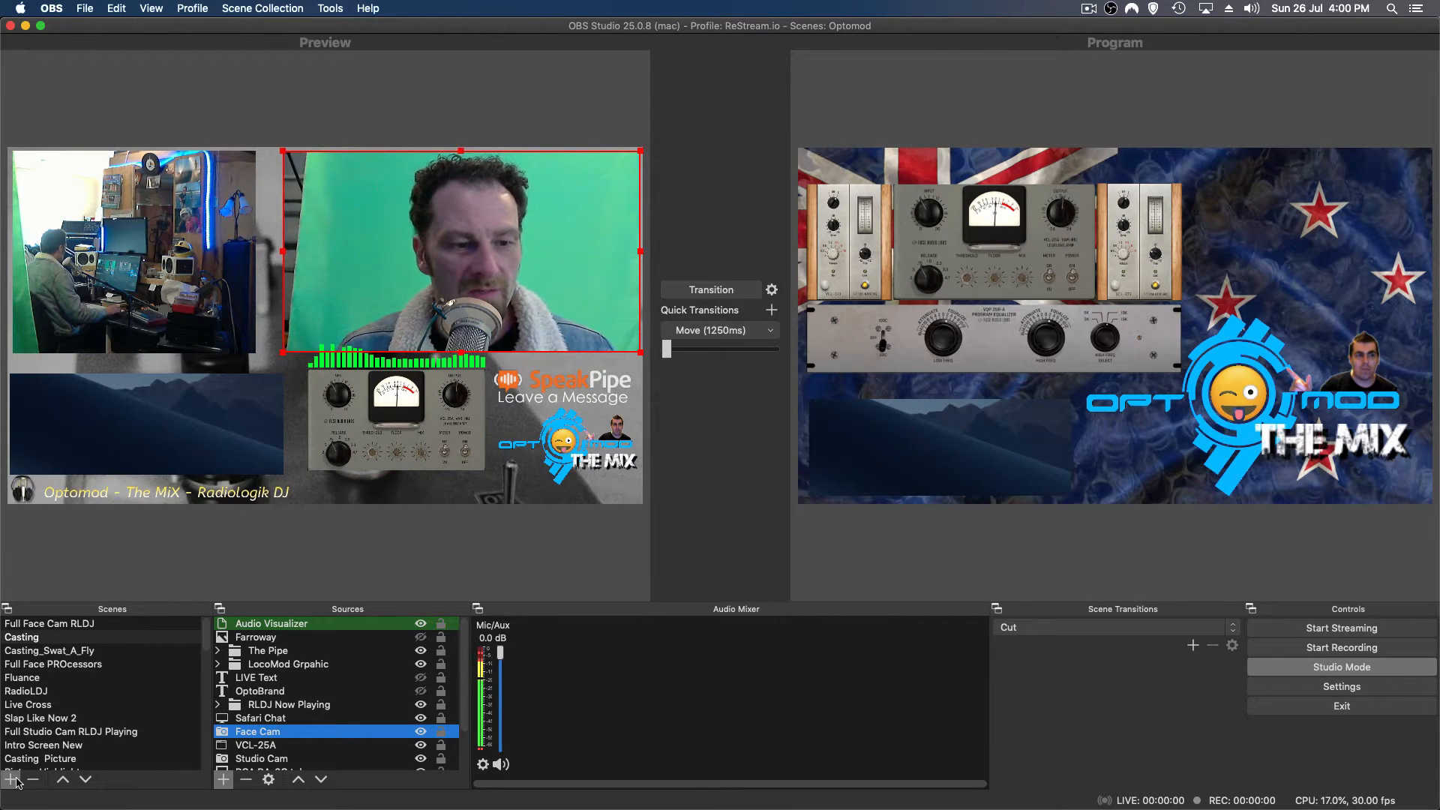
Add a new empty scene named 'Green Screen Scene'.
{"action": "left_click", "coordinate": [10, 778]}
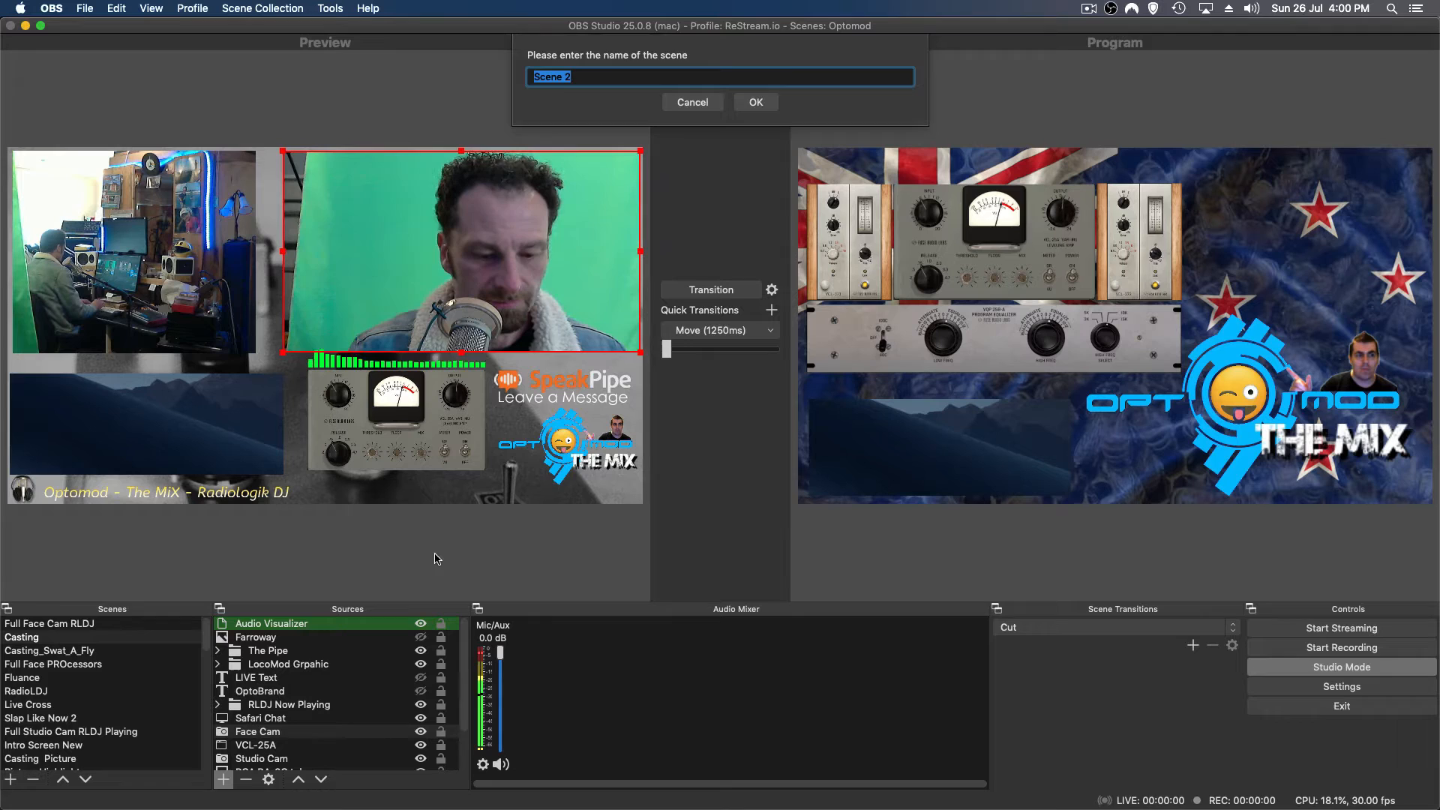
{"action": "type", "text": "Green Scre"}
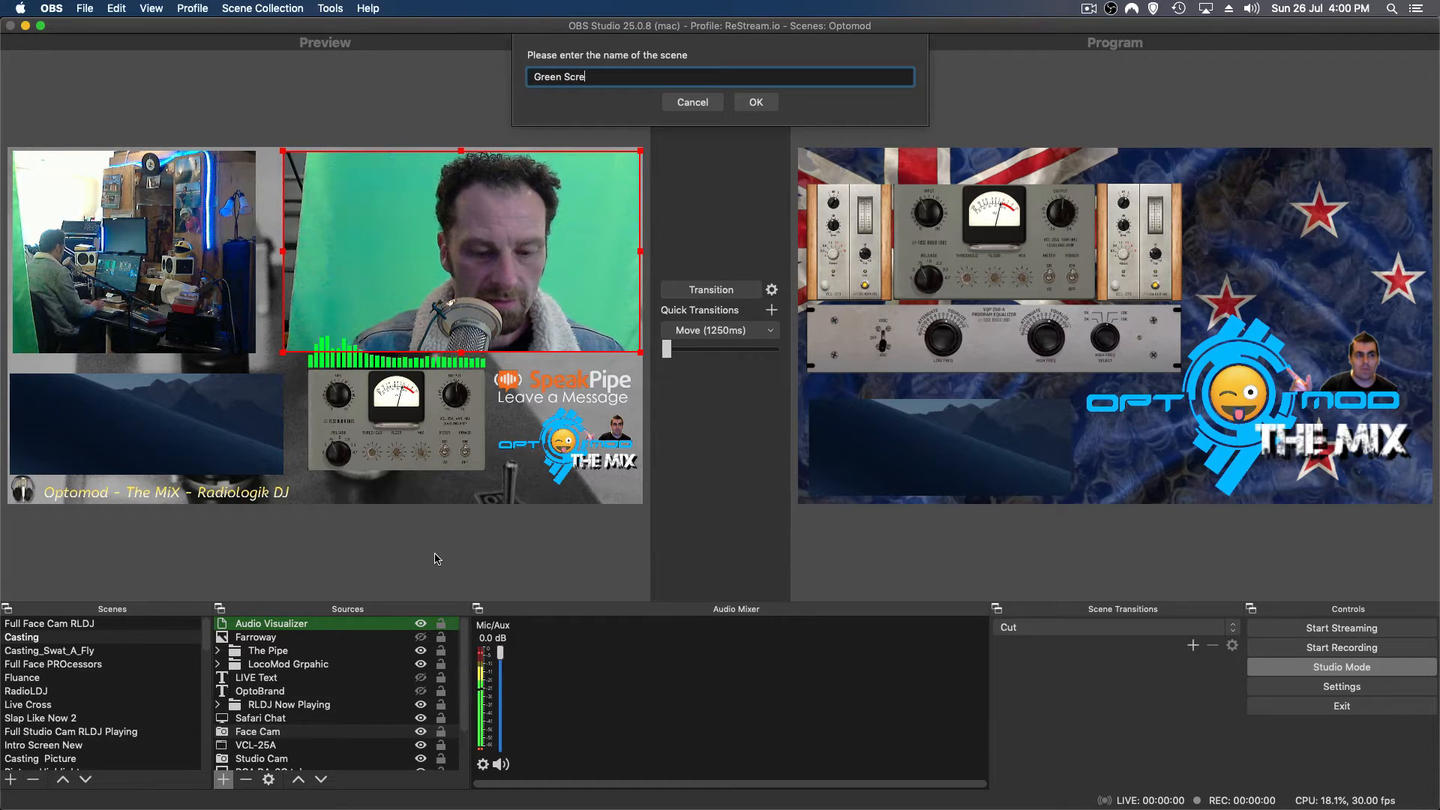
{"action": "left_click", "coordinate": [756, 102]}
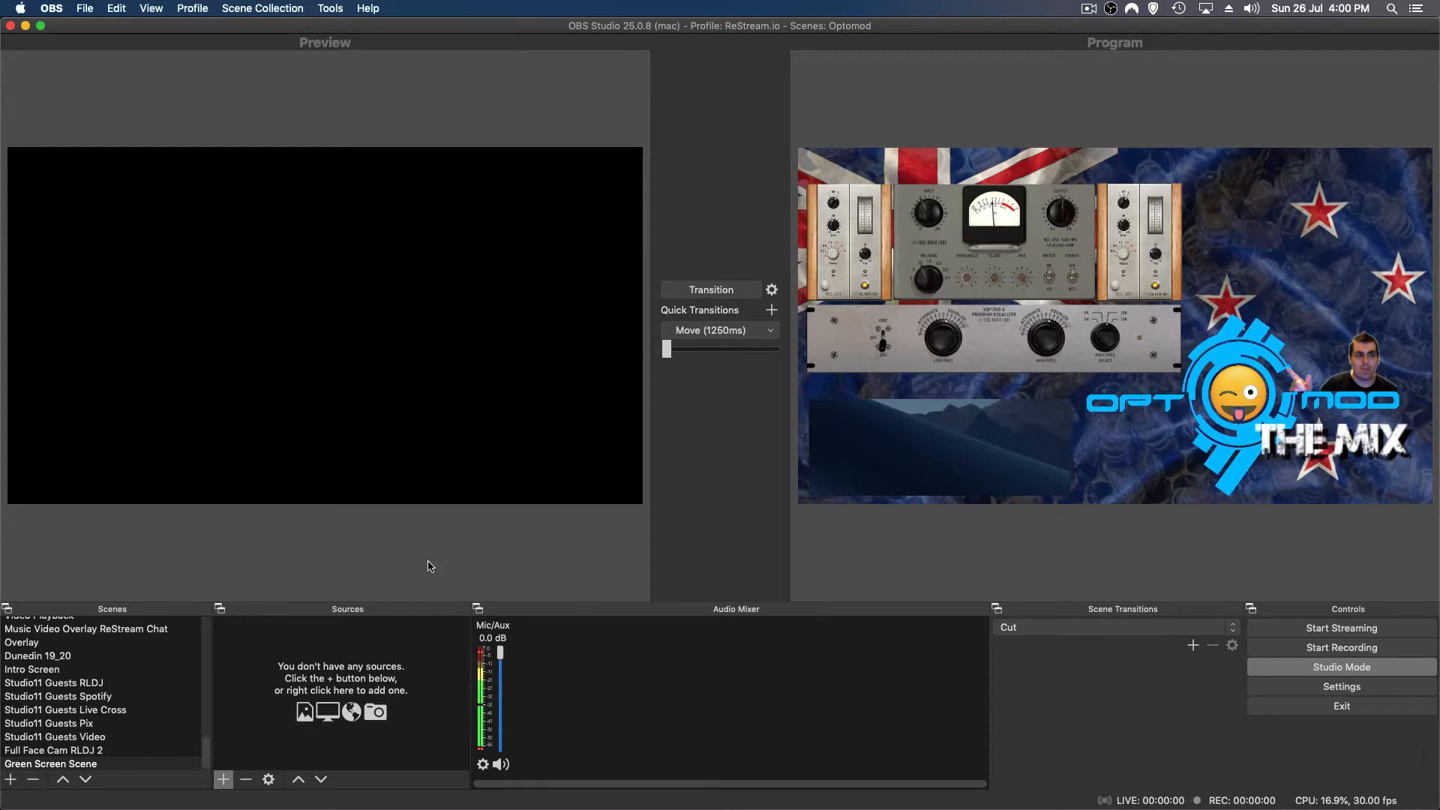
{"action": "mouse_move", "coordinate": [224, 782]}
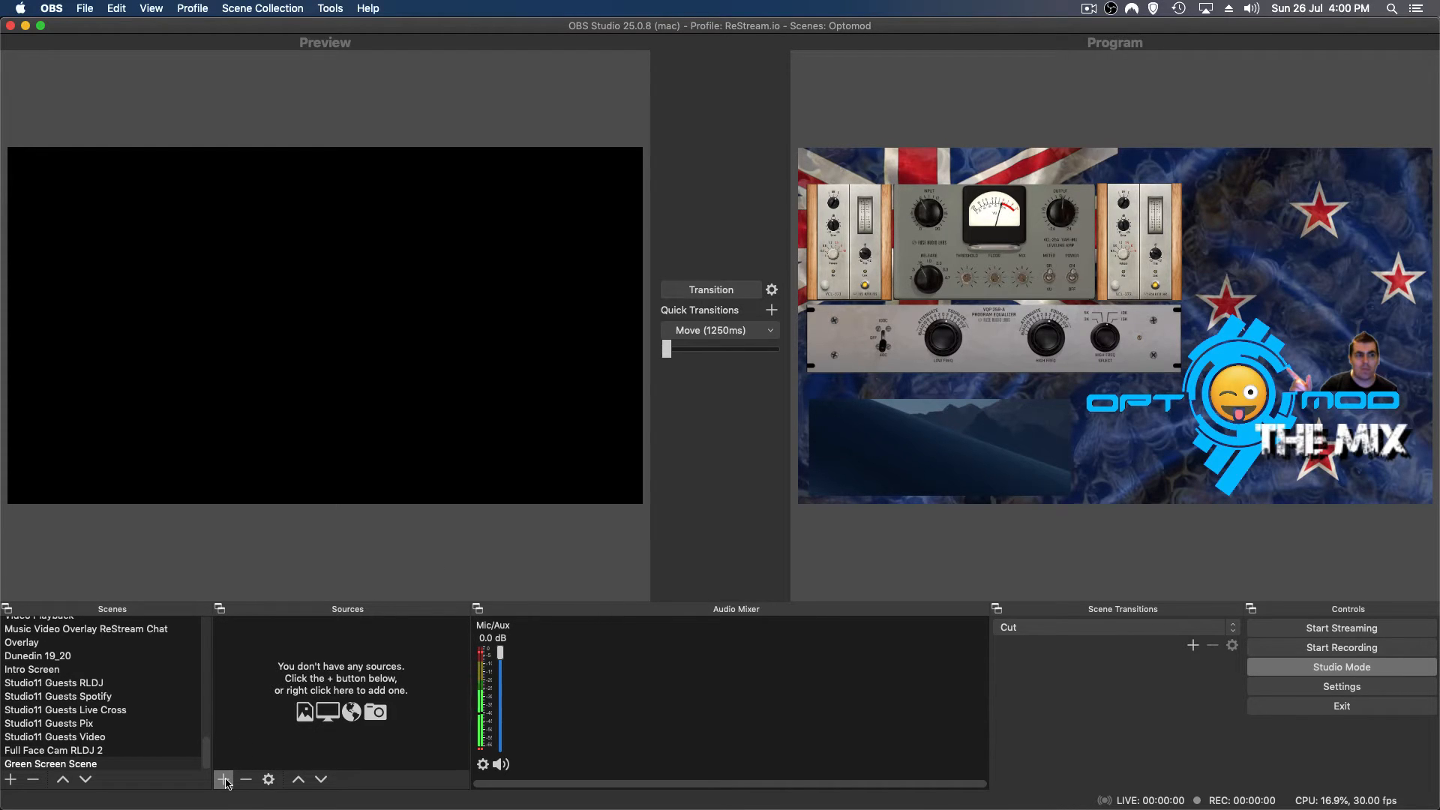
Add the existing Face Cam video capture device as a source in Green Screen Scene.
{"action": "left_click", "coordinate": [50, 763]}
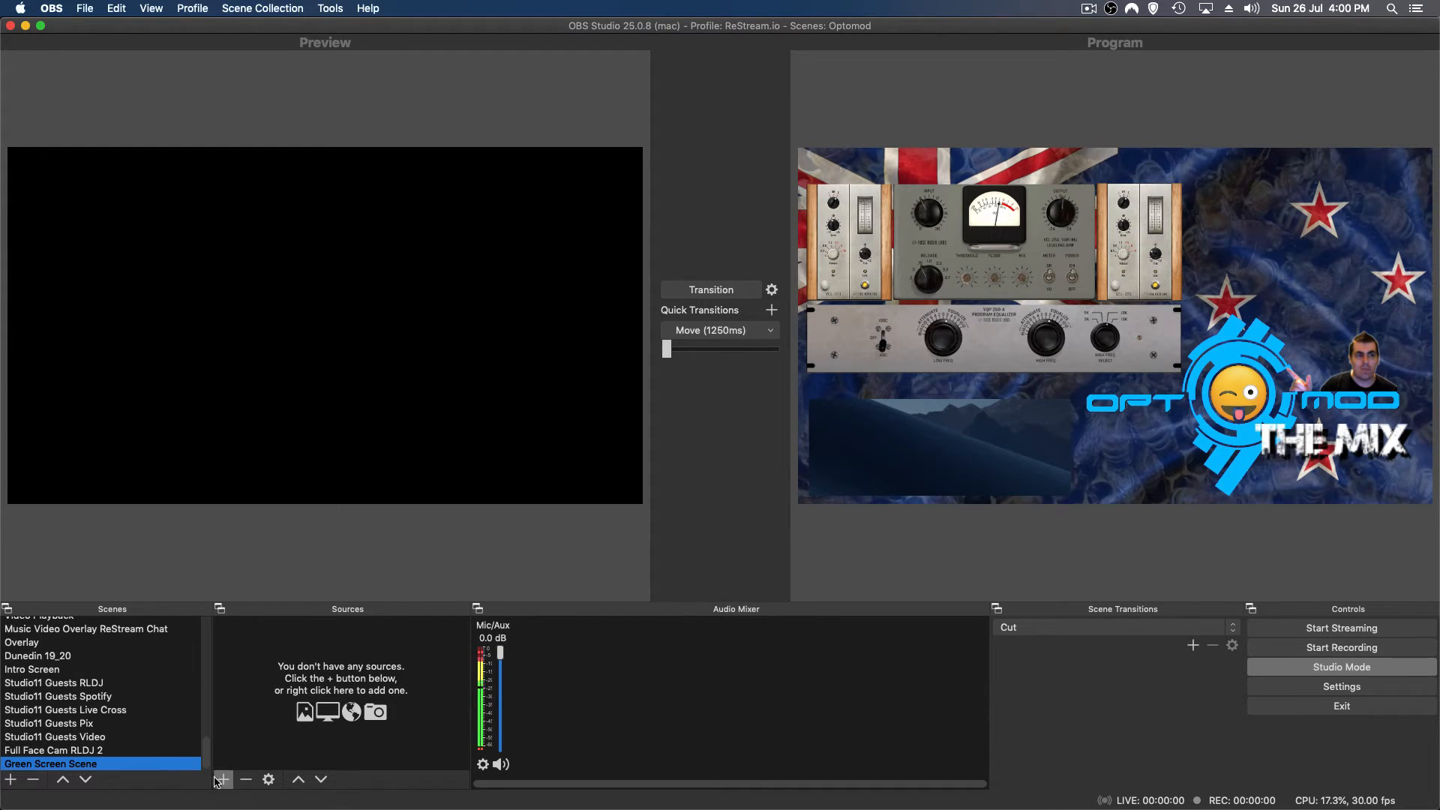
{"action": "mouse_move", "coordinate": [222, 780]}
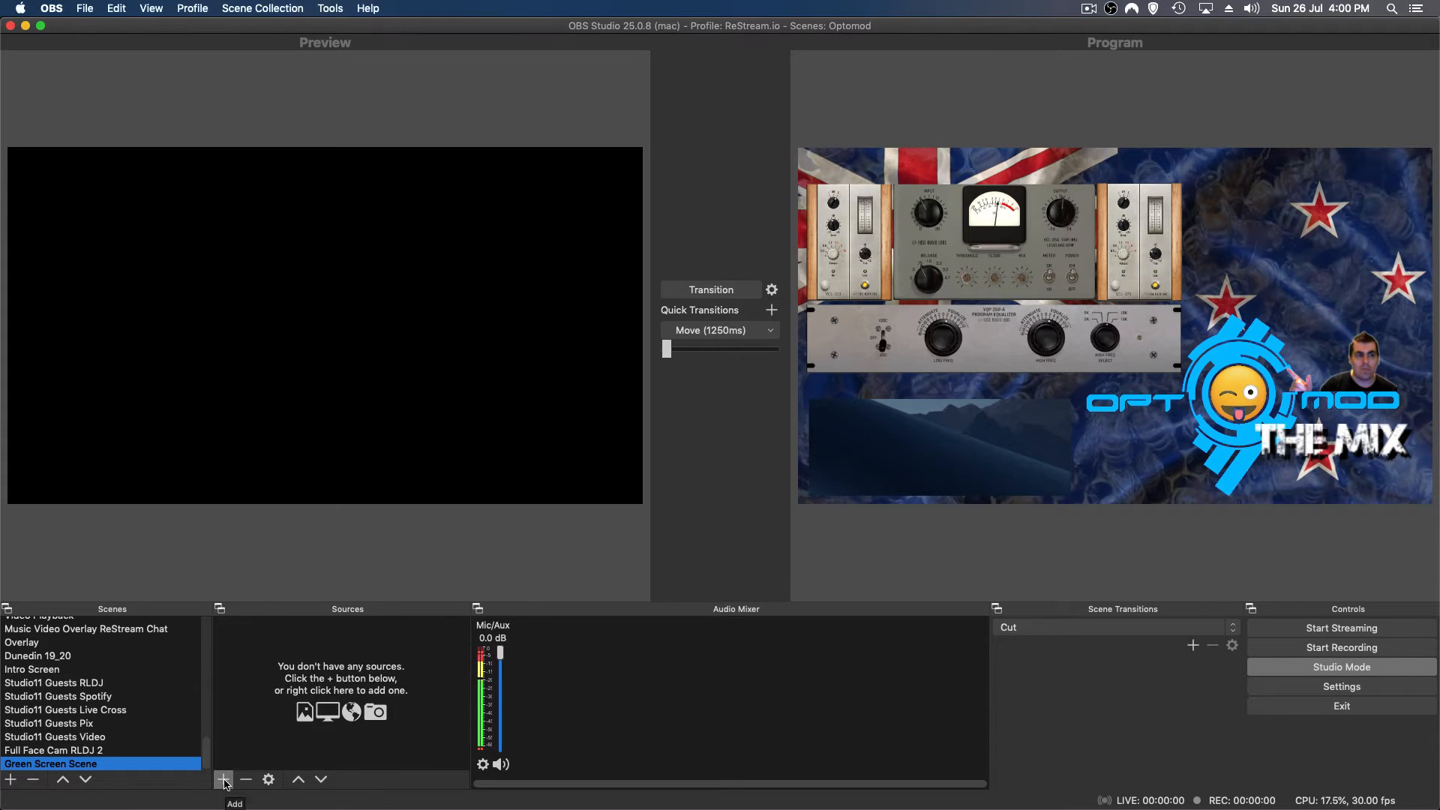
{"action": "left_click", "coordinate": [223, 780]}
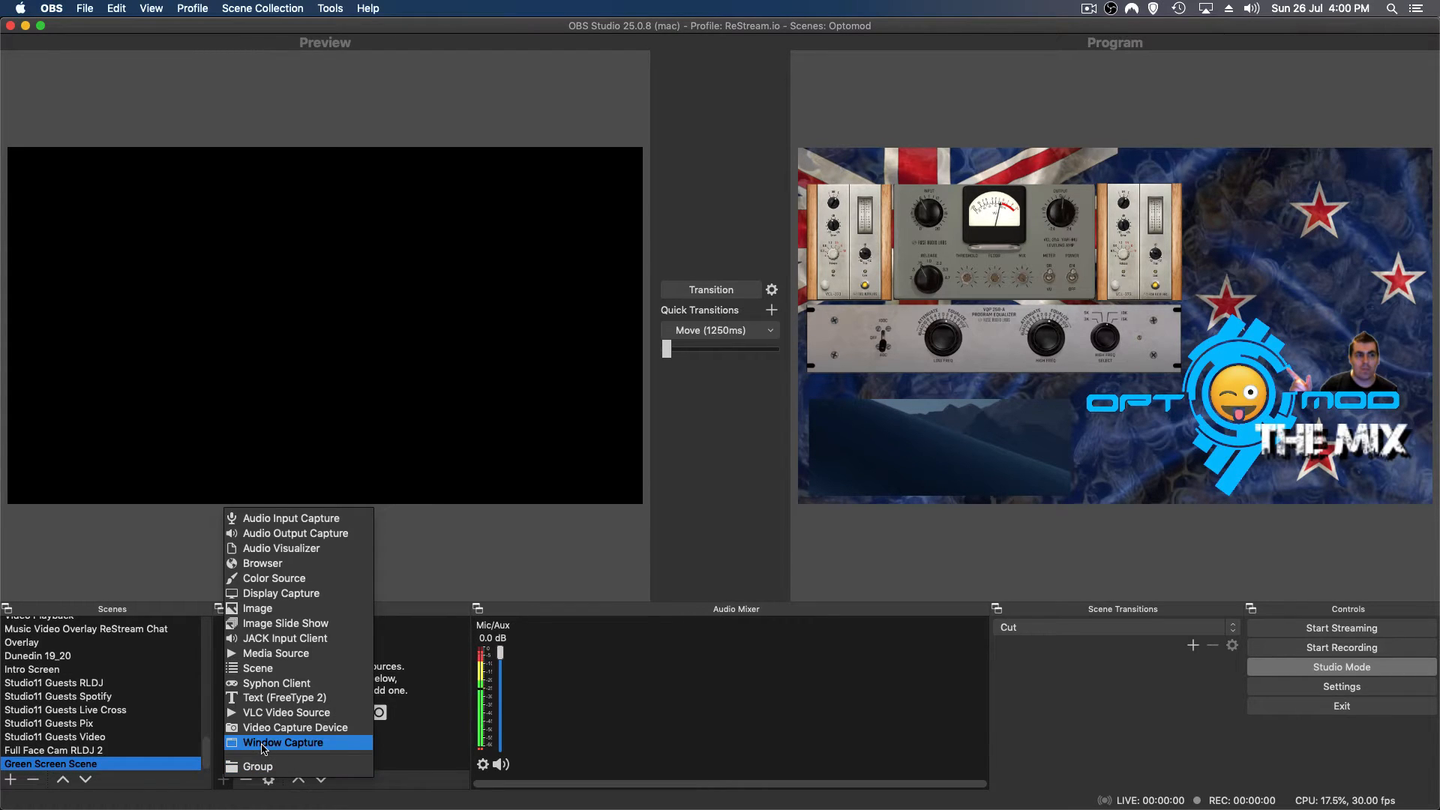
{"action": "left_click", "coordinate": [295, 727]}
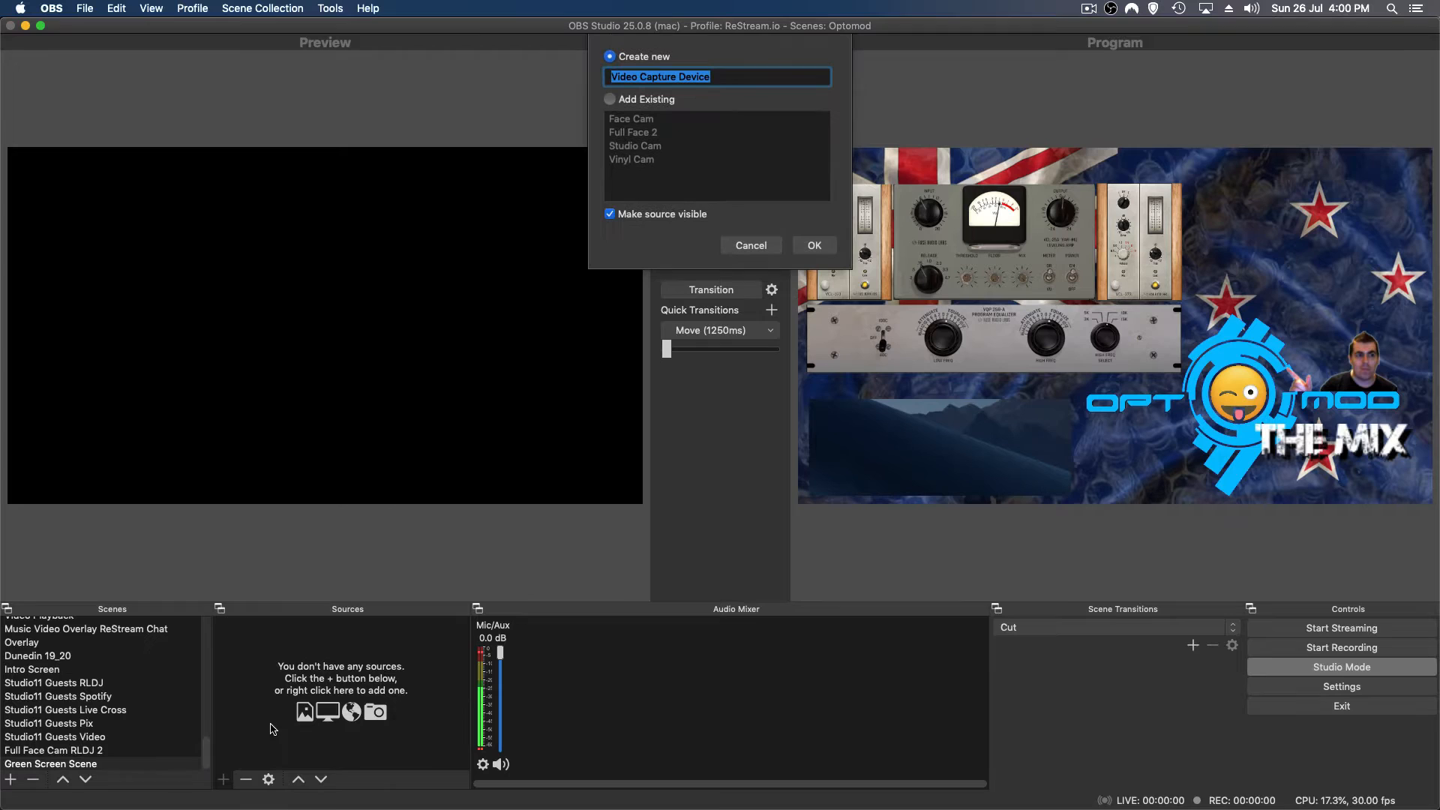
{"action": "mouse_move", "coordinate": [707, 108]}
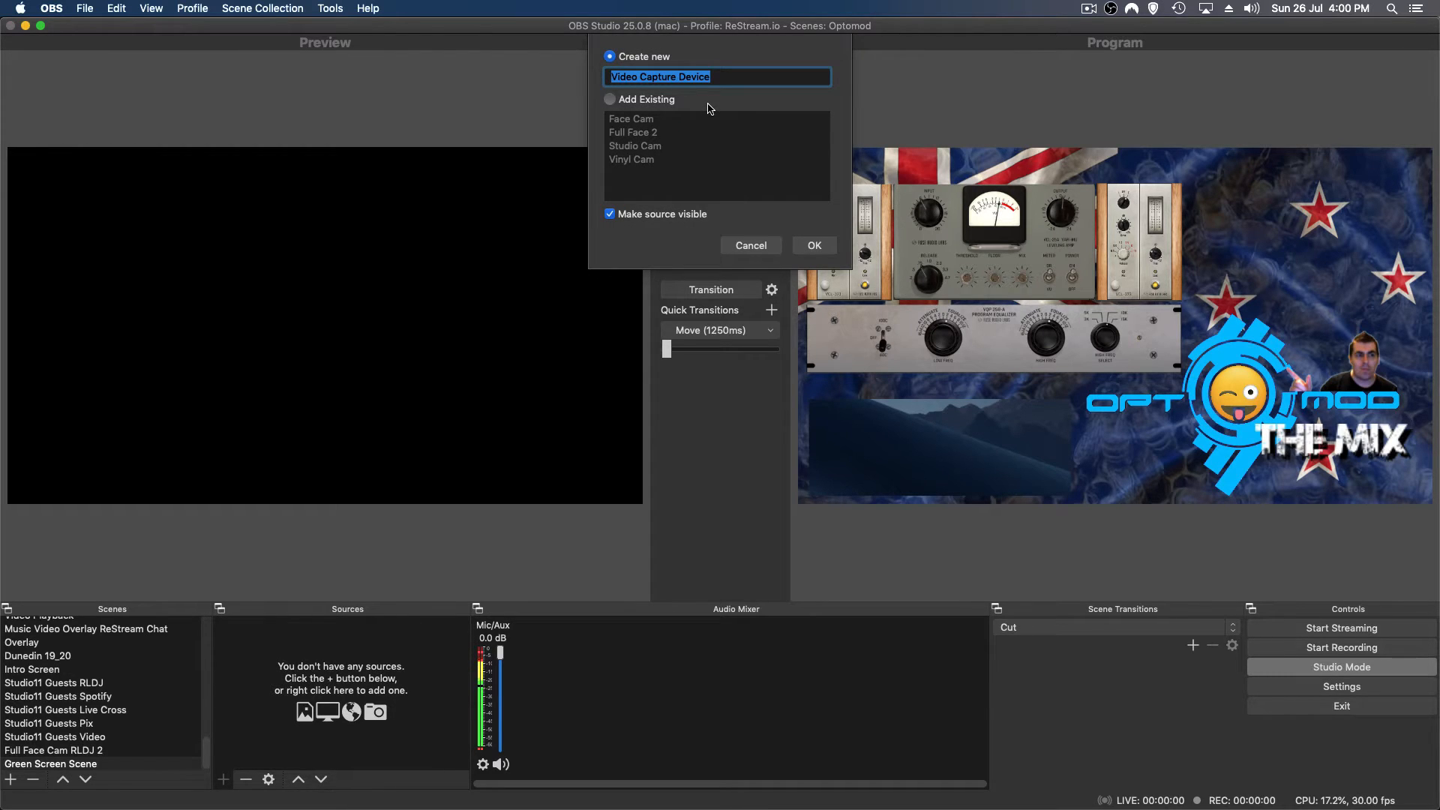
{"action": "mouse_move", "coordinate": [693, 107]}
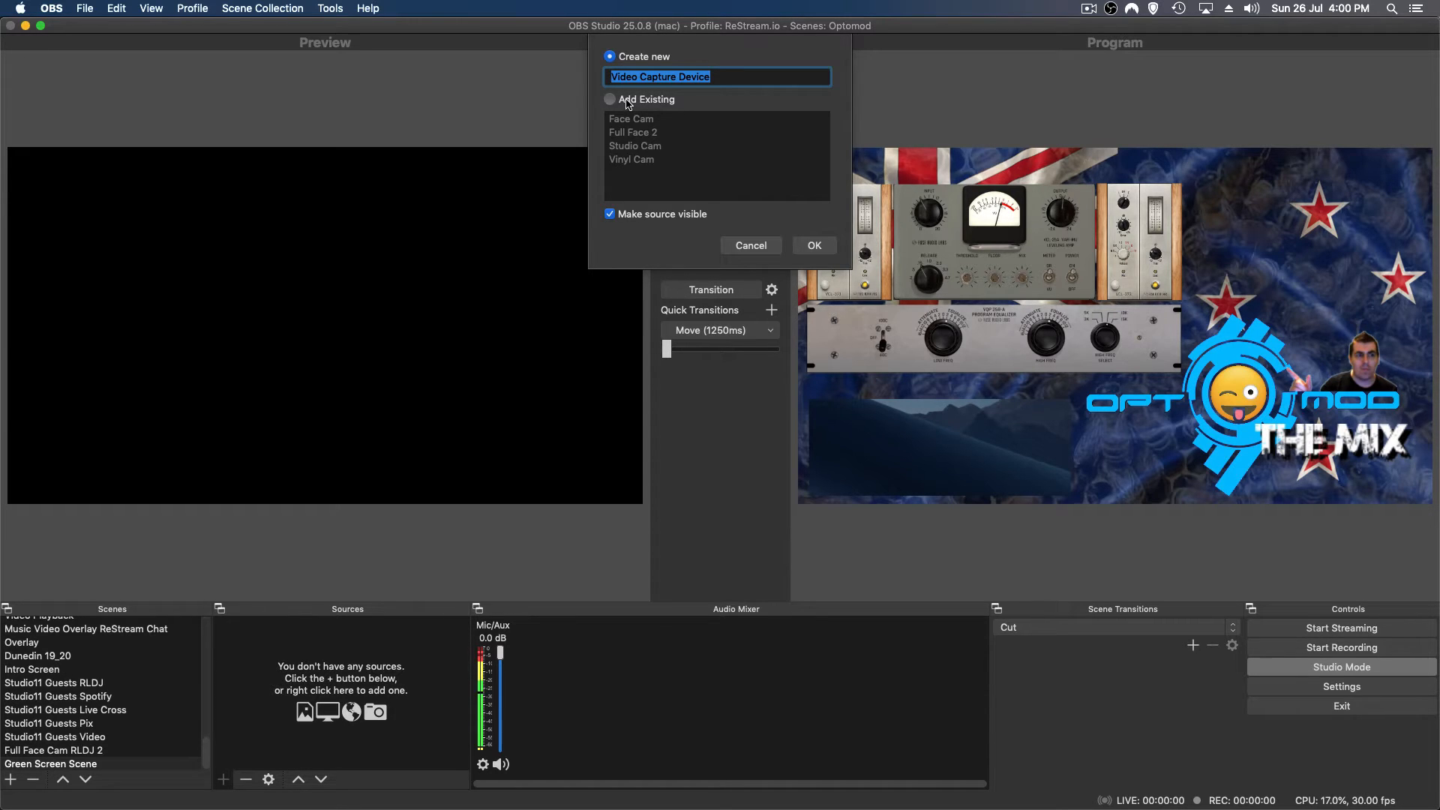
{"action": "left_click", "coordinate": [610, 99]}
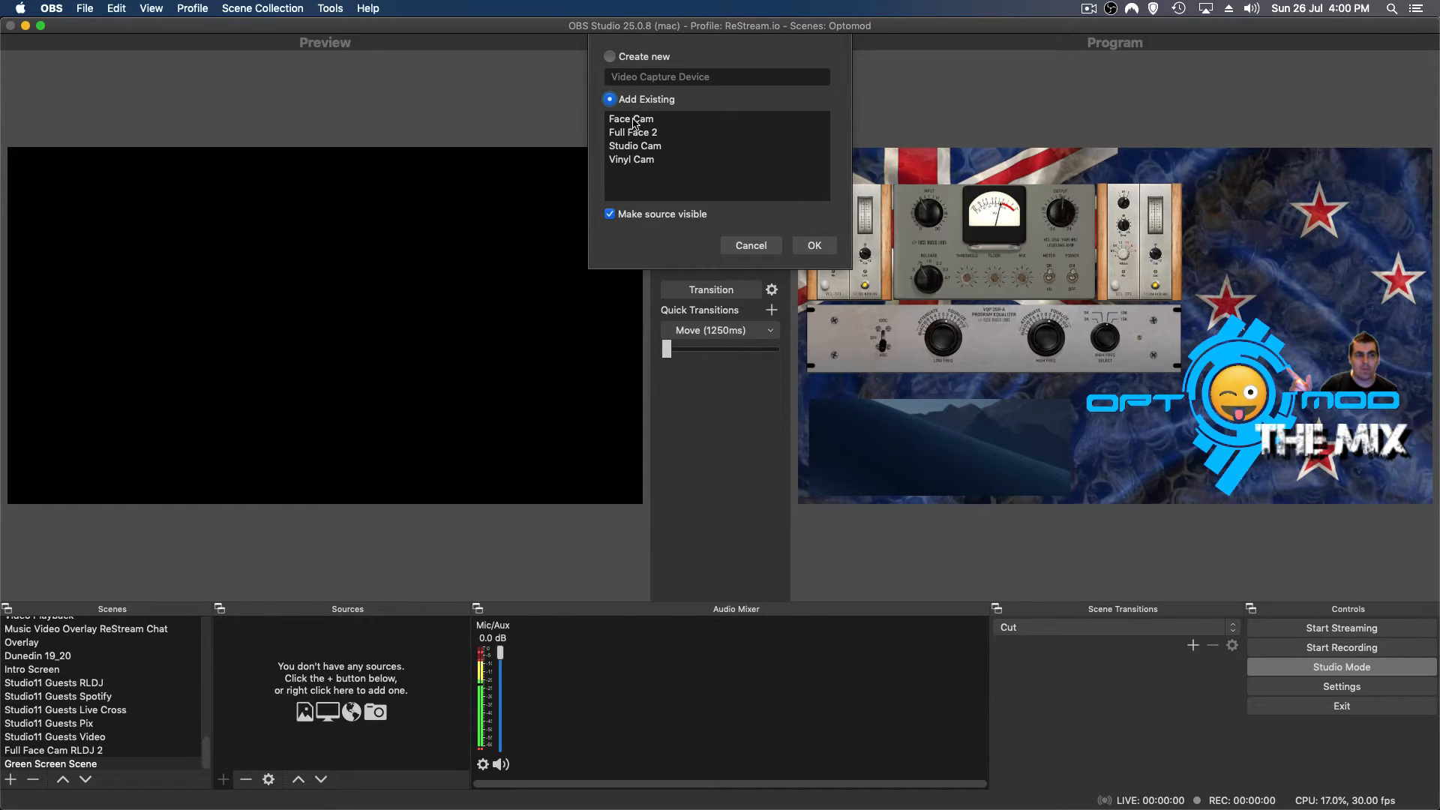
{"action": "left_click", "coordinate": [630, 119]}
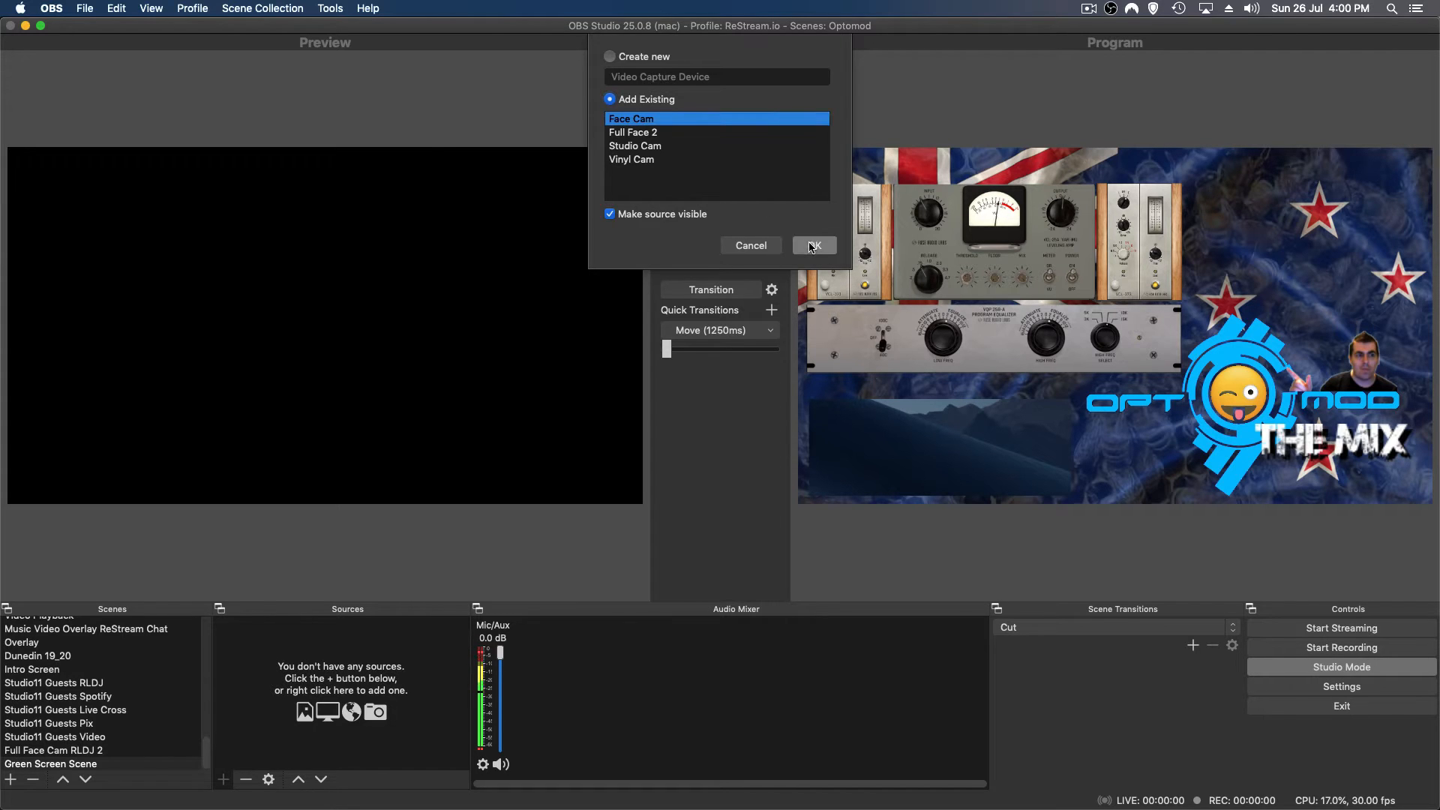
{"action": "left_click", "coordinate": [813, 246]}
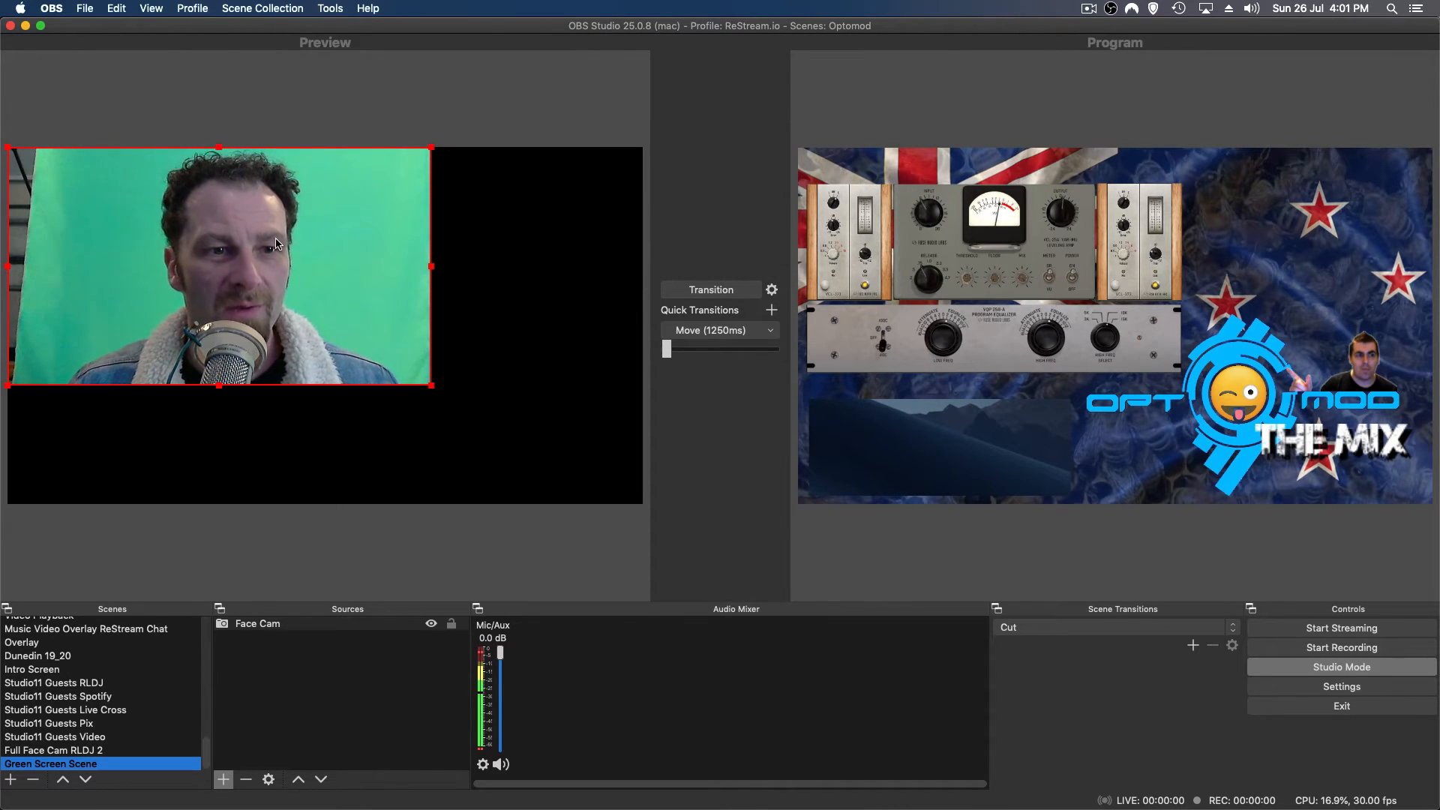
Stretch the Face Cam over the whole canvas with Transform > Stretch to screen.
{"action": "right_click", "coordinate": [275, 243]}
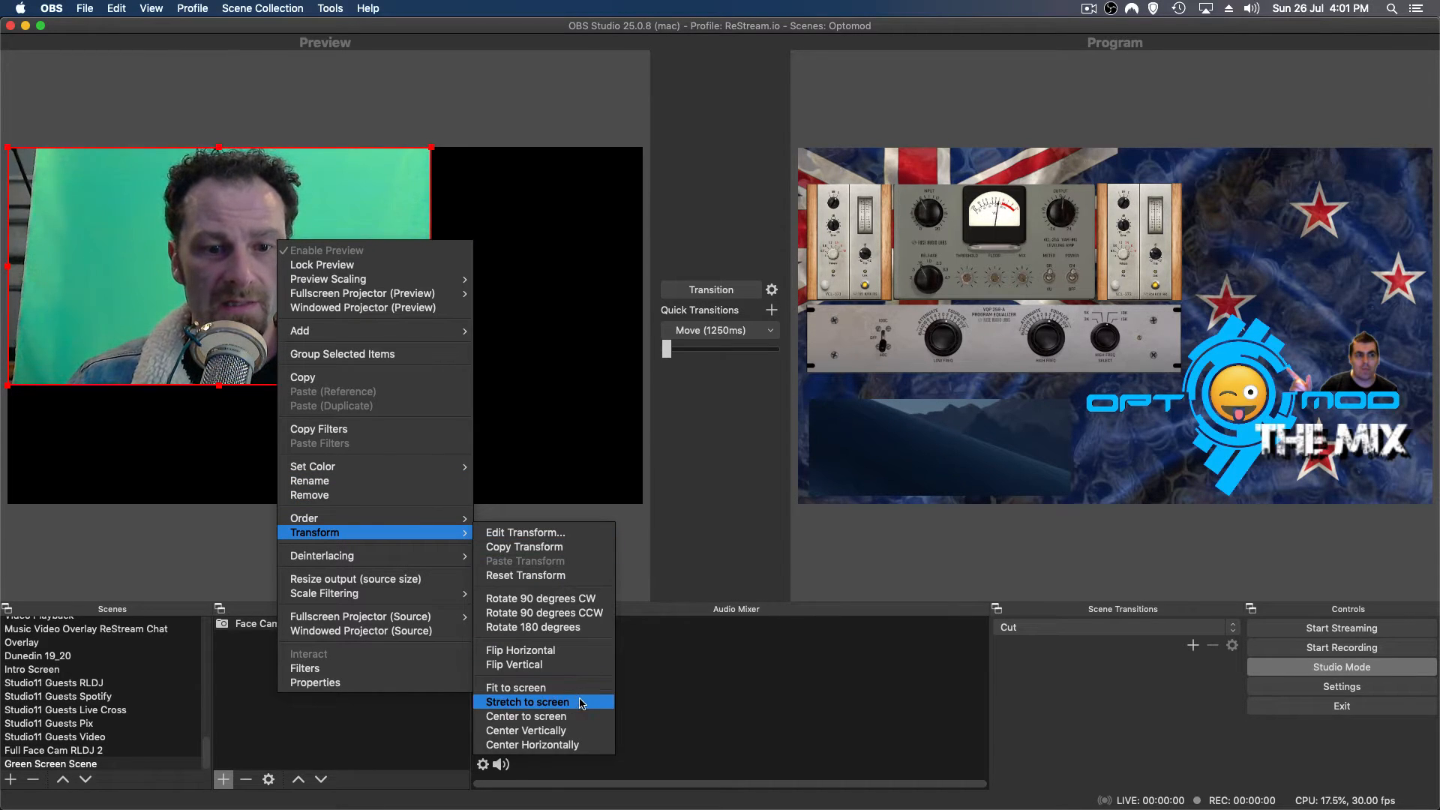
{"action": "left_click", "coordinate": [526, 702]}
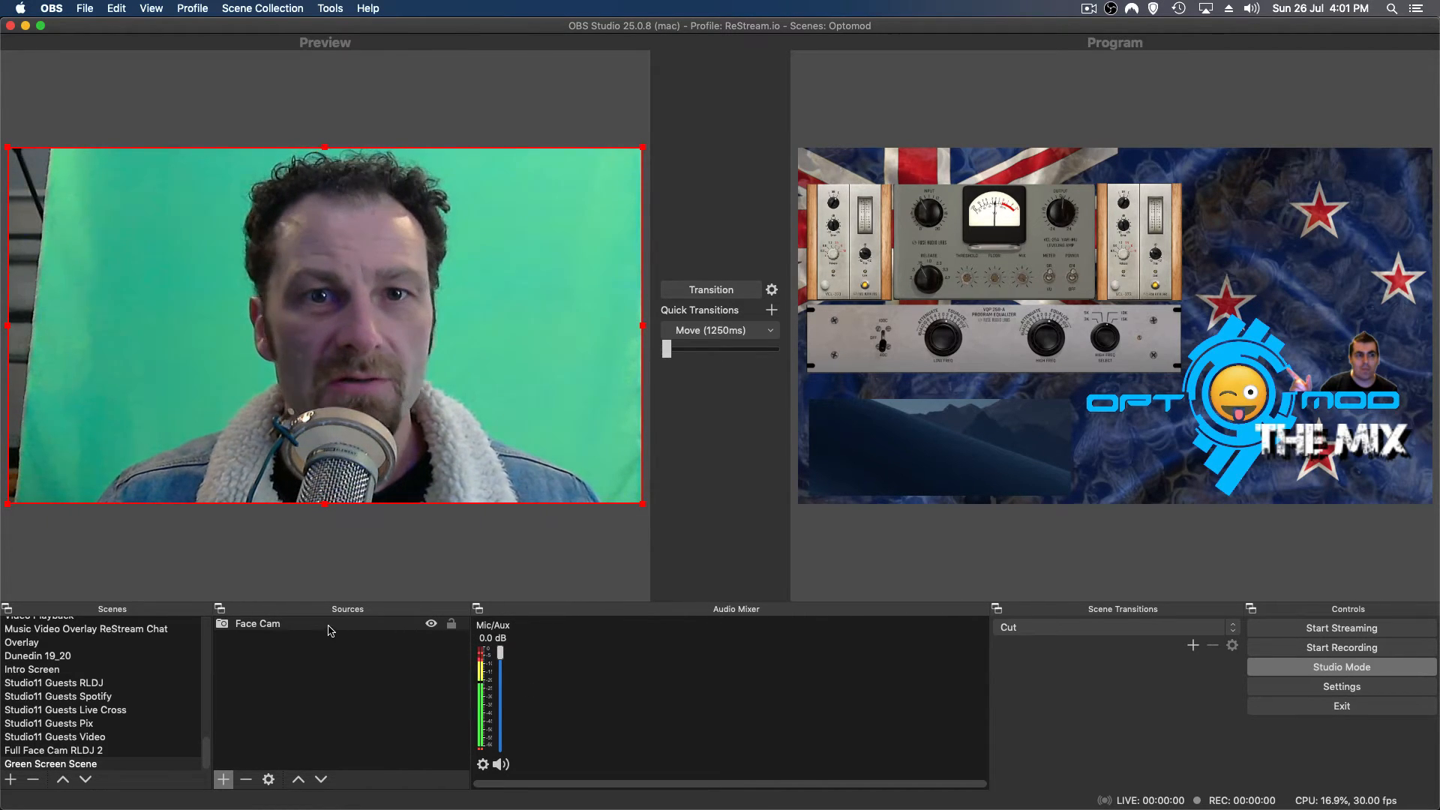
{"action": "left_click", "coordinate": [257, 623]}
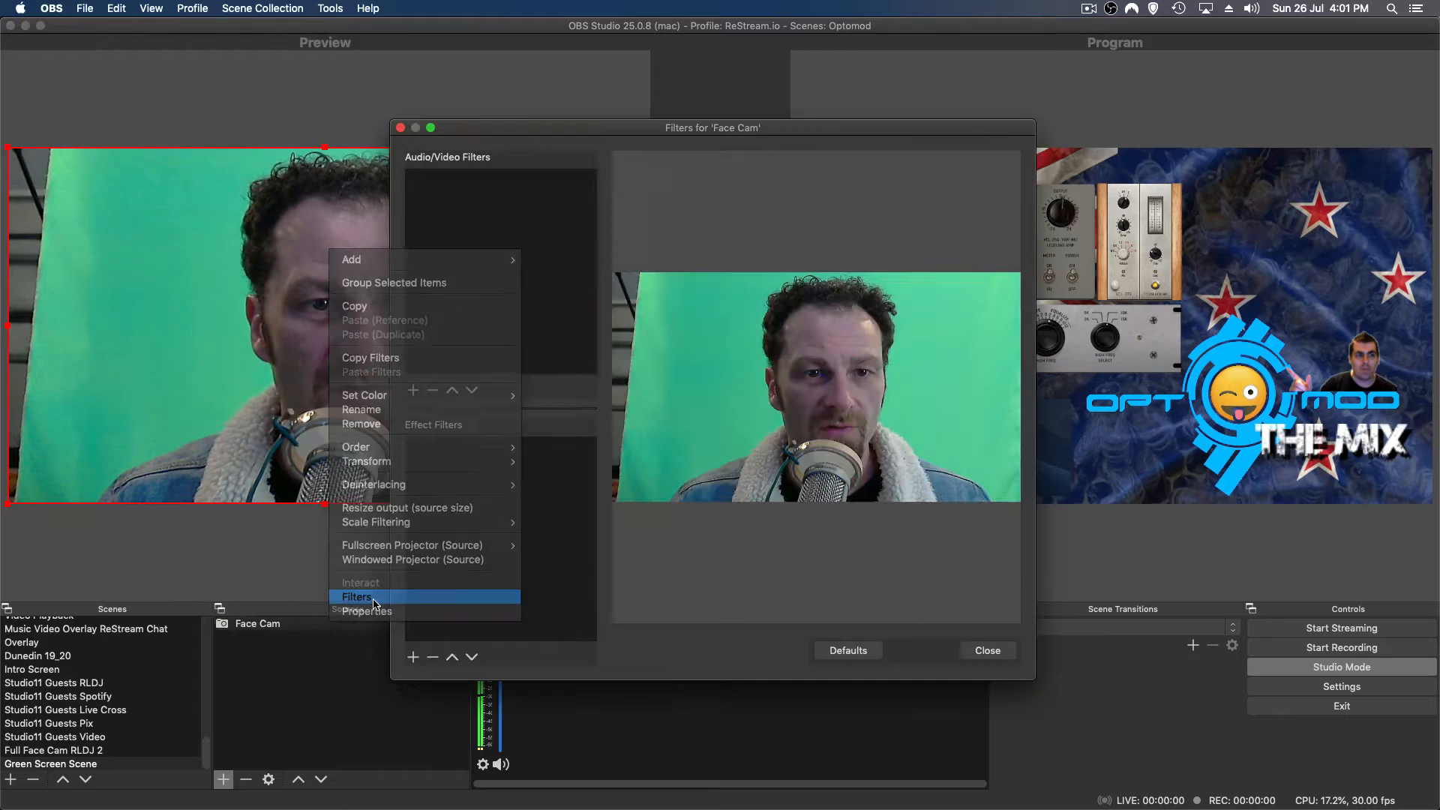
Open Face Cam's filters and add a Chroma Key effect filter.
{"action": "left_click", "coordinate": [357, 597]}
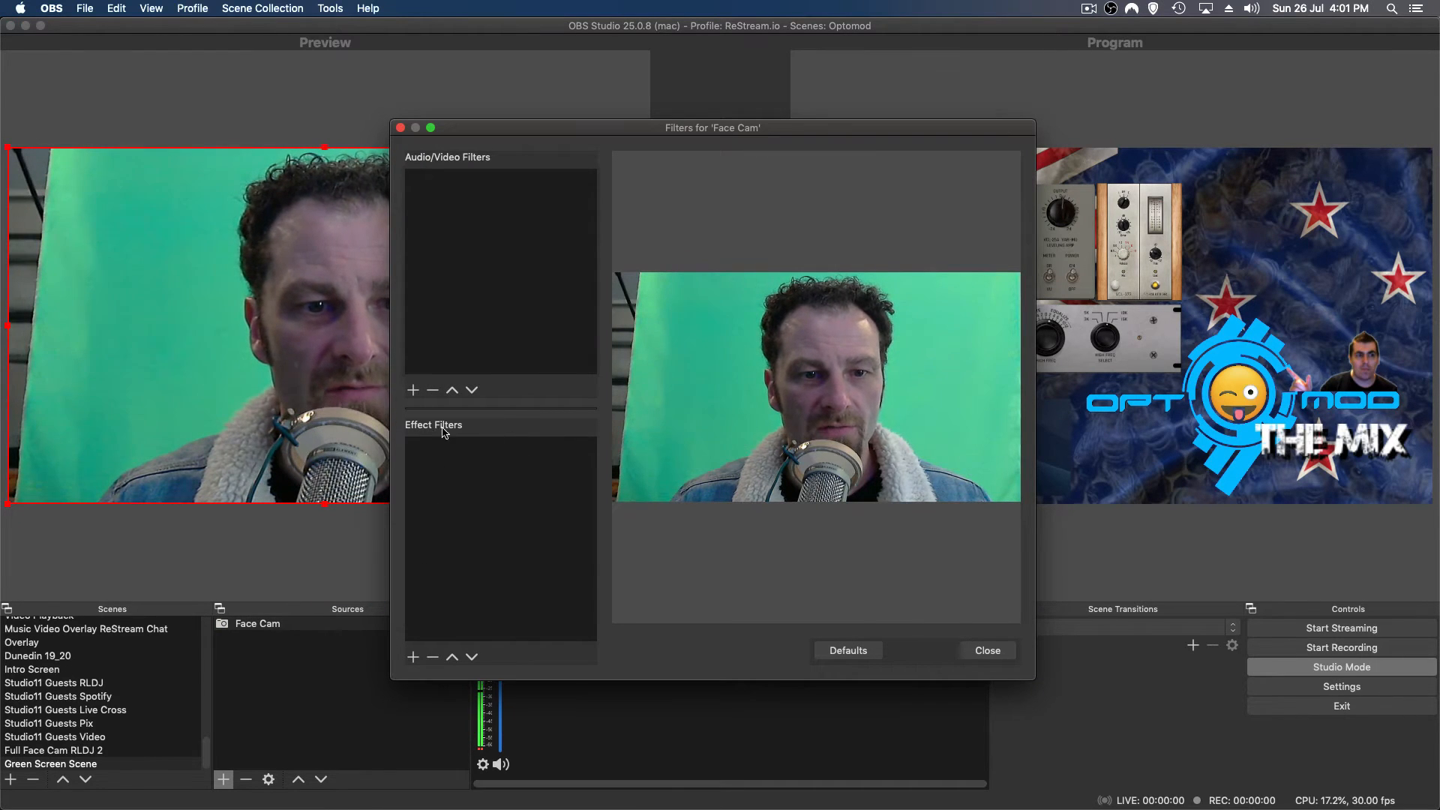
{"action": "left_click", "coordinate": [412, 657]}
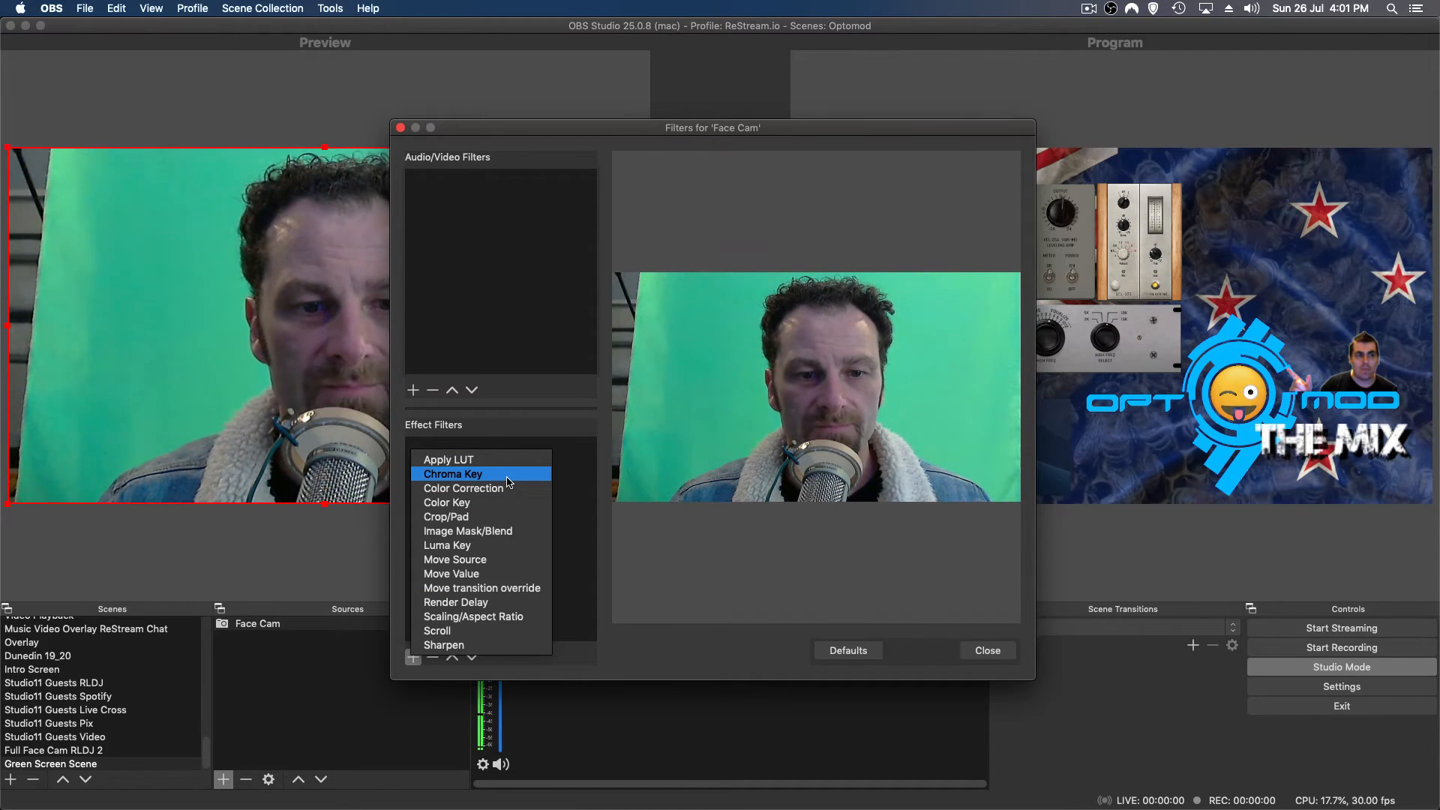
{"action": "left_click", "coordinate": [451, 474]}
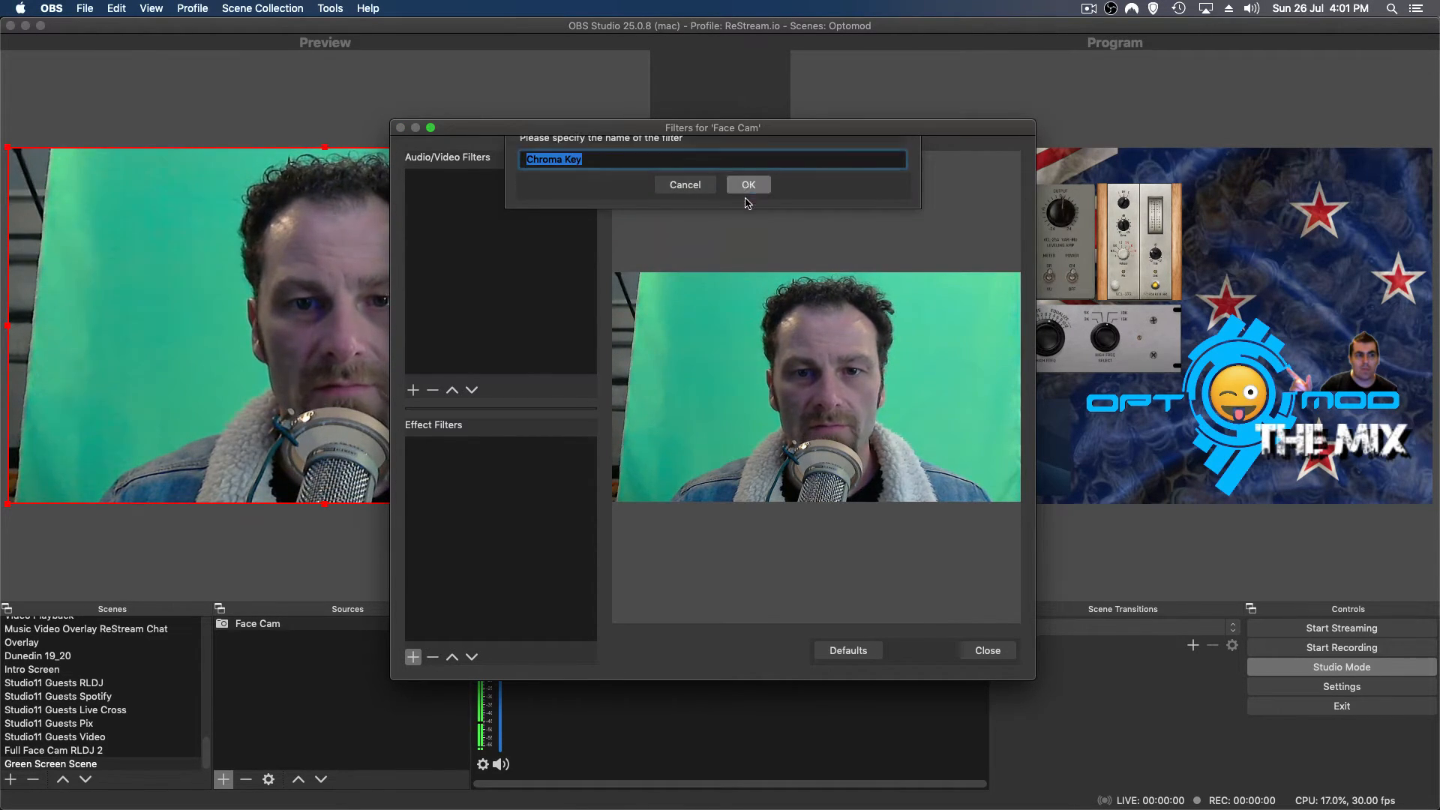
{"action": "left_click", "coordinate": [748, 184]}
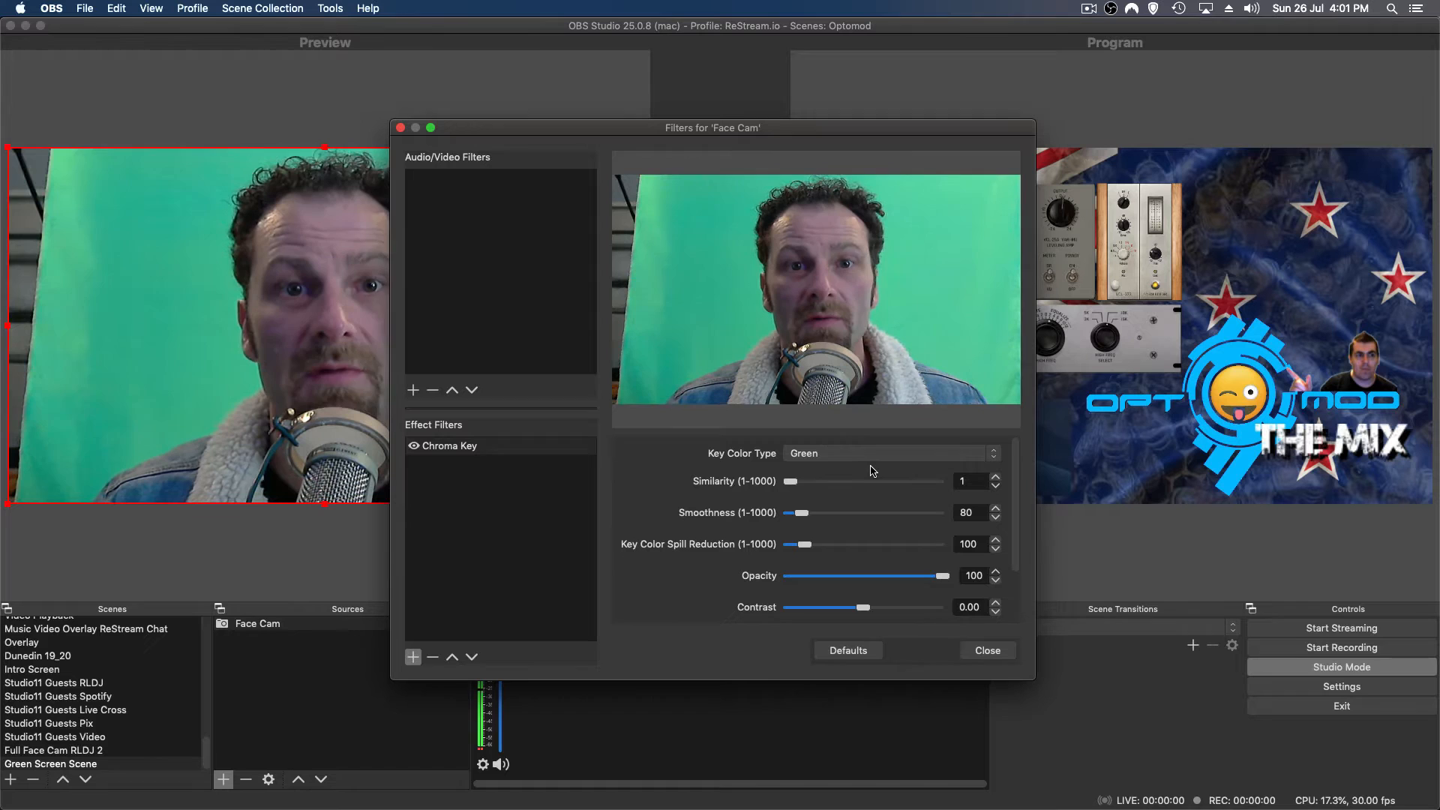
Keep Green as the Chroma Key's key colour type to remove the backdrop.
{"action": "left_click", "coordinate": [887, 453]}
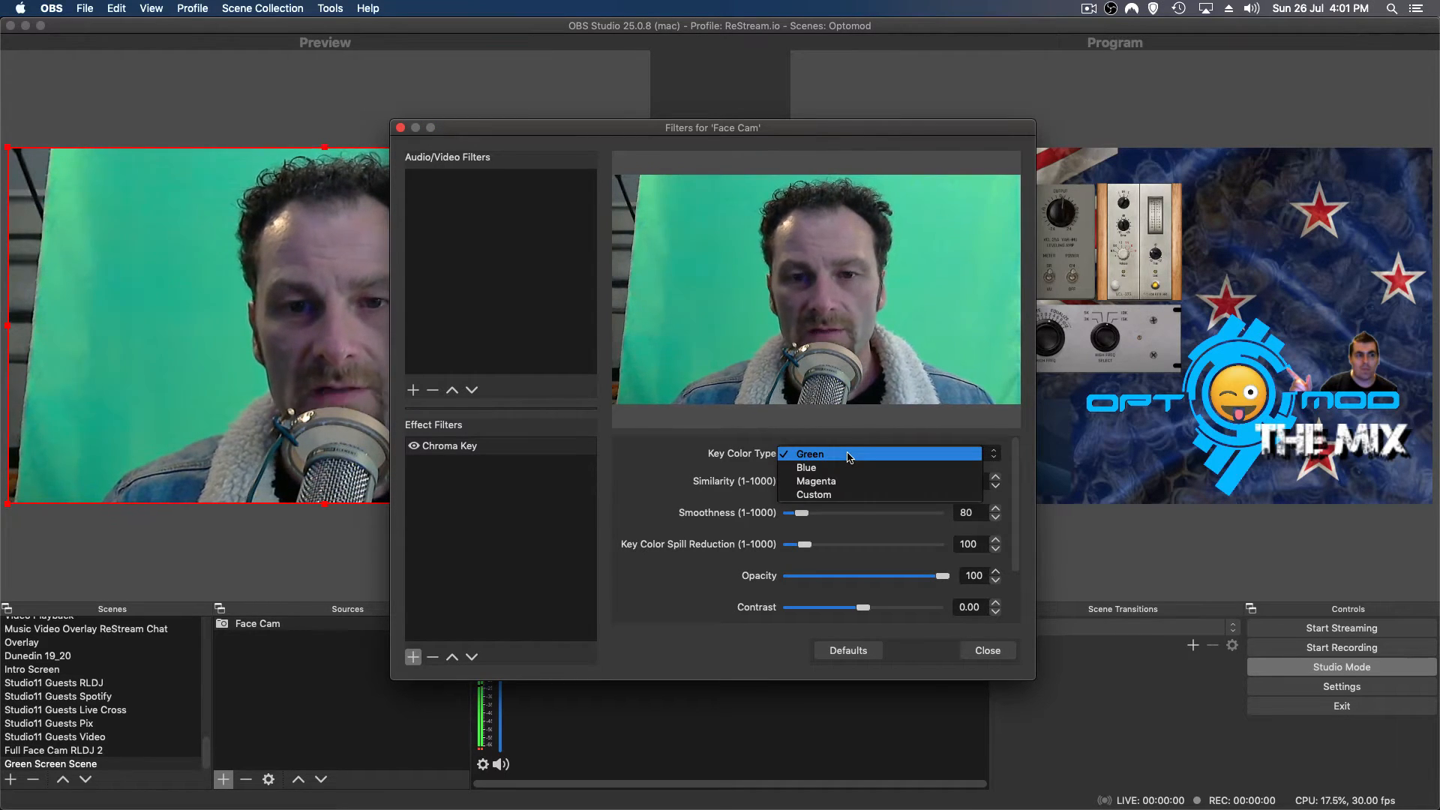
{"action": "left_click", "coordinate": [809, 453]}
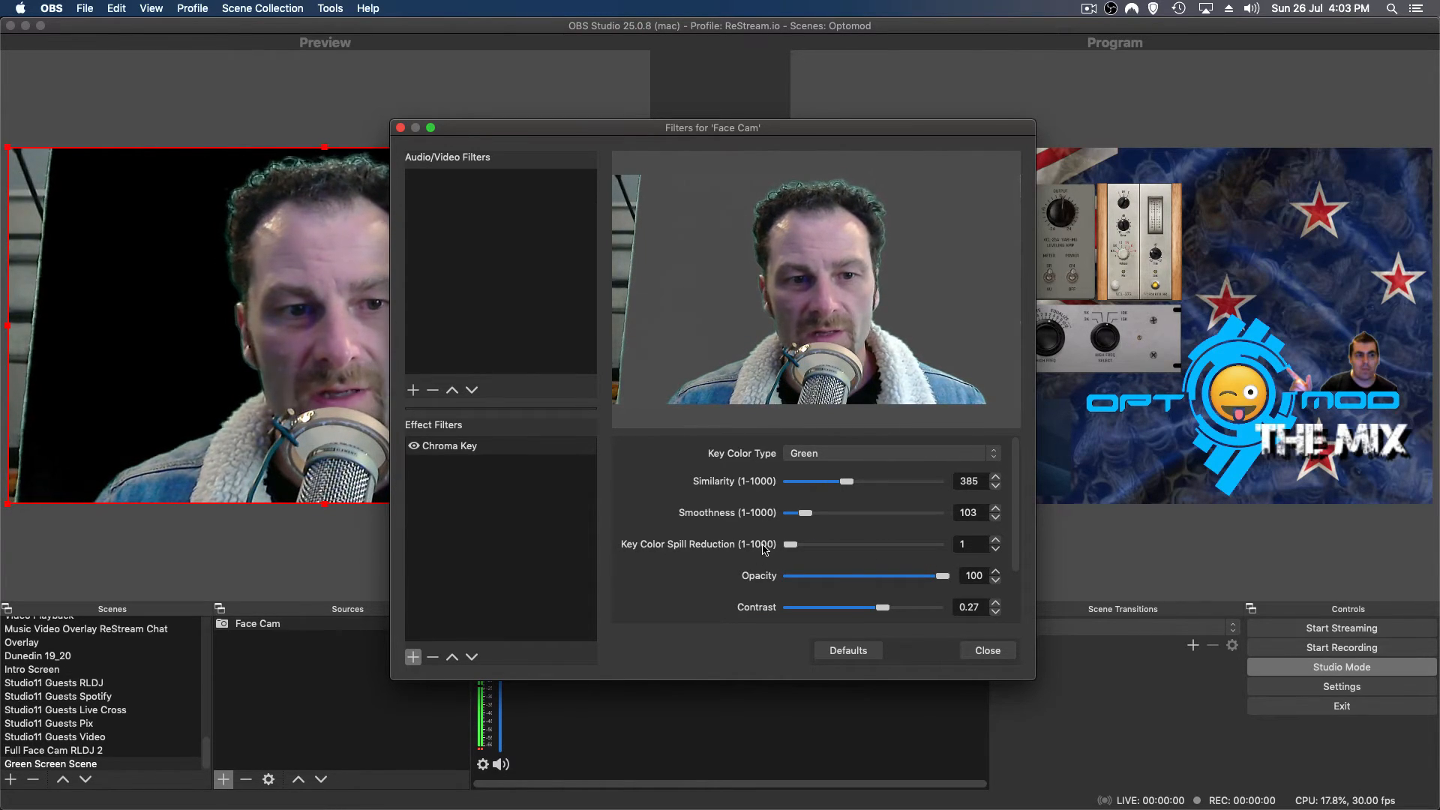
{"action": "mouse_move", "coordinate": [987, 650]}
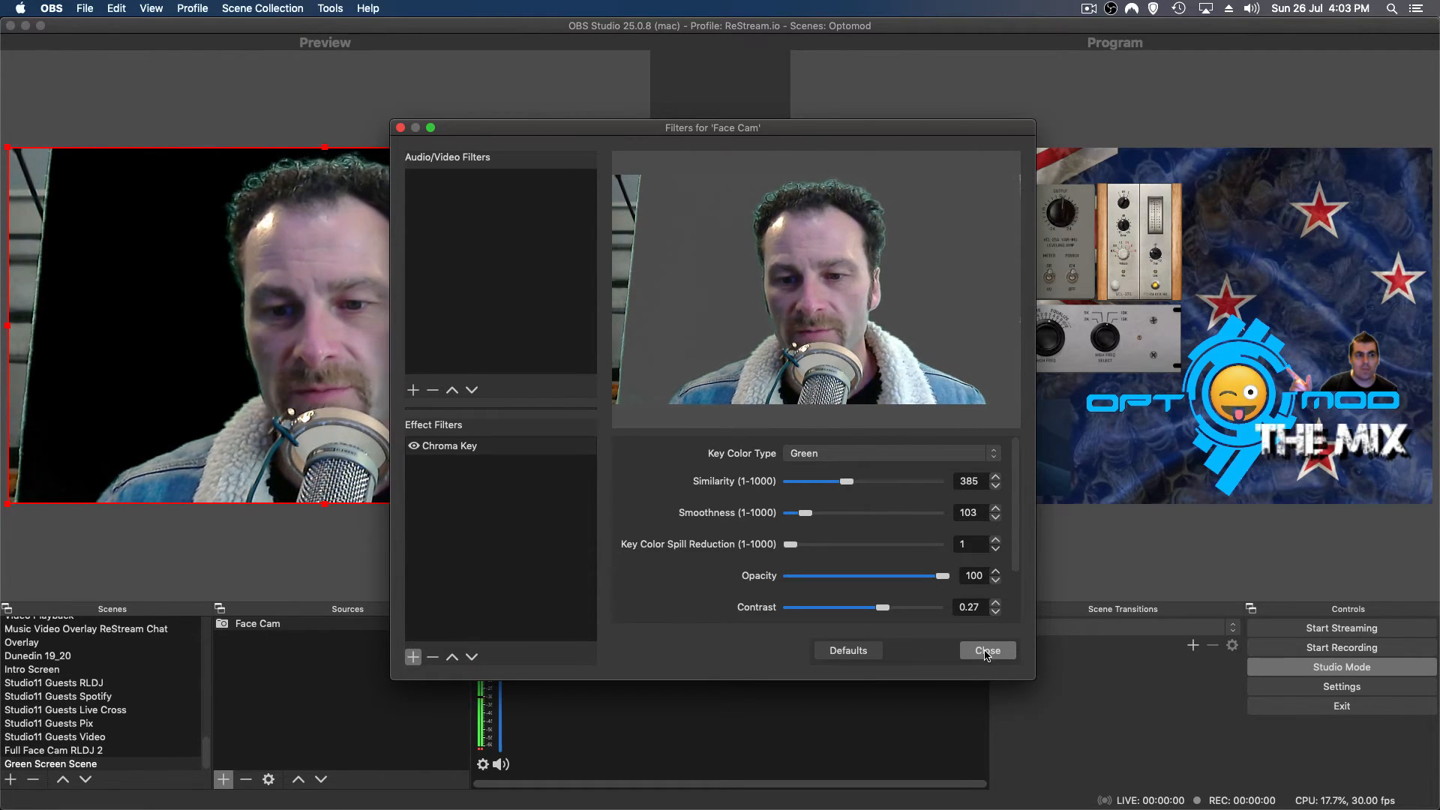
Close the Face Cam filters window and deselect the source.
{"action": "left_click", "coordinate": [987, 650]}
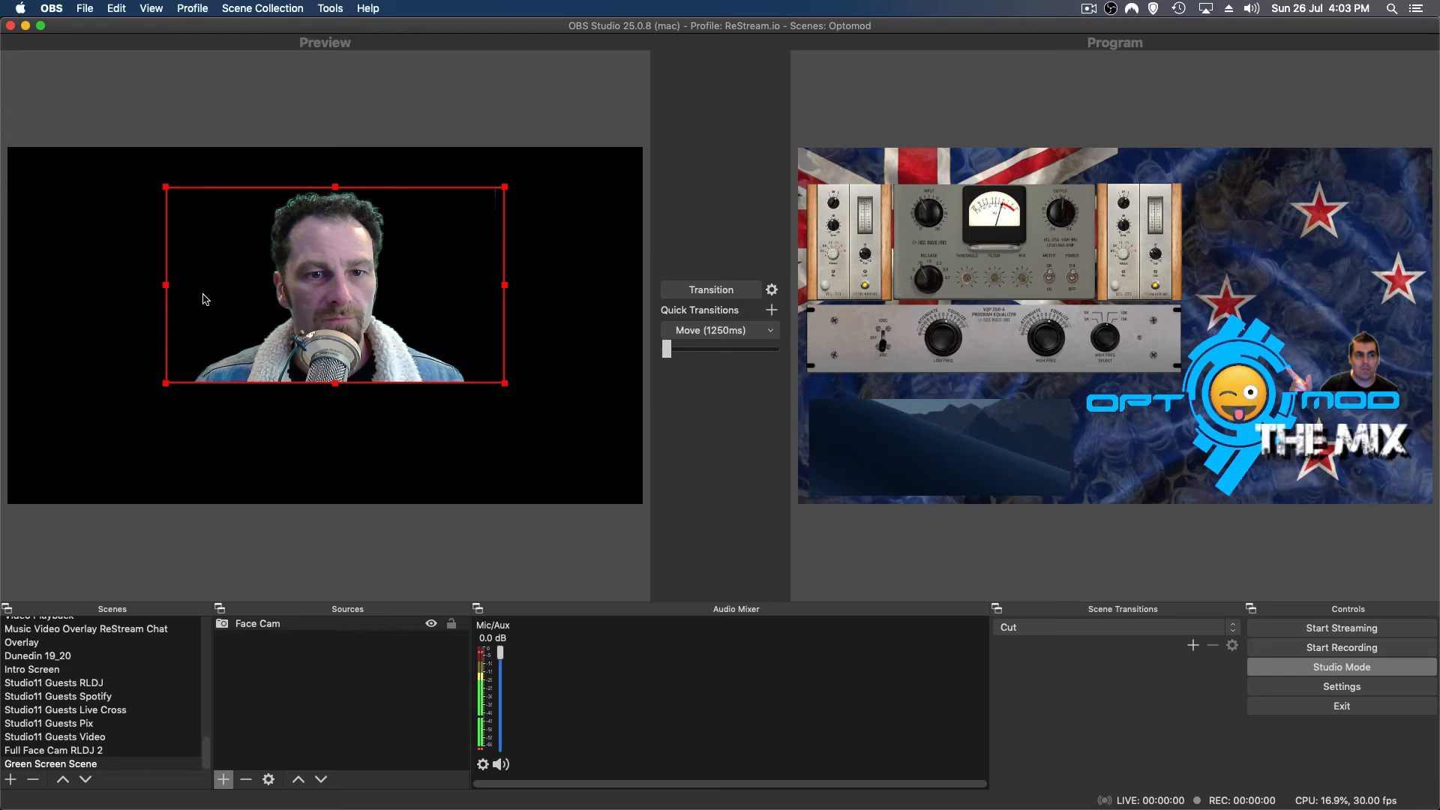
{"action": "mouse_move", "coordinate": [503, 289]}
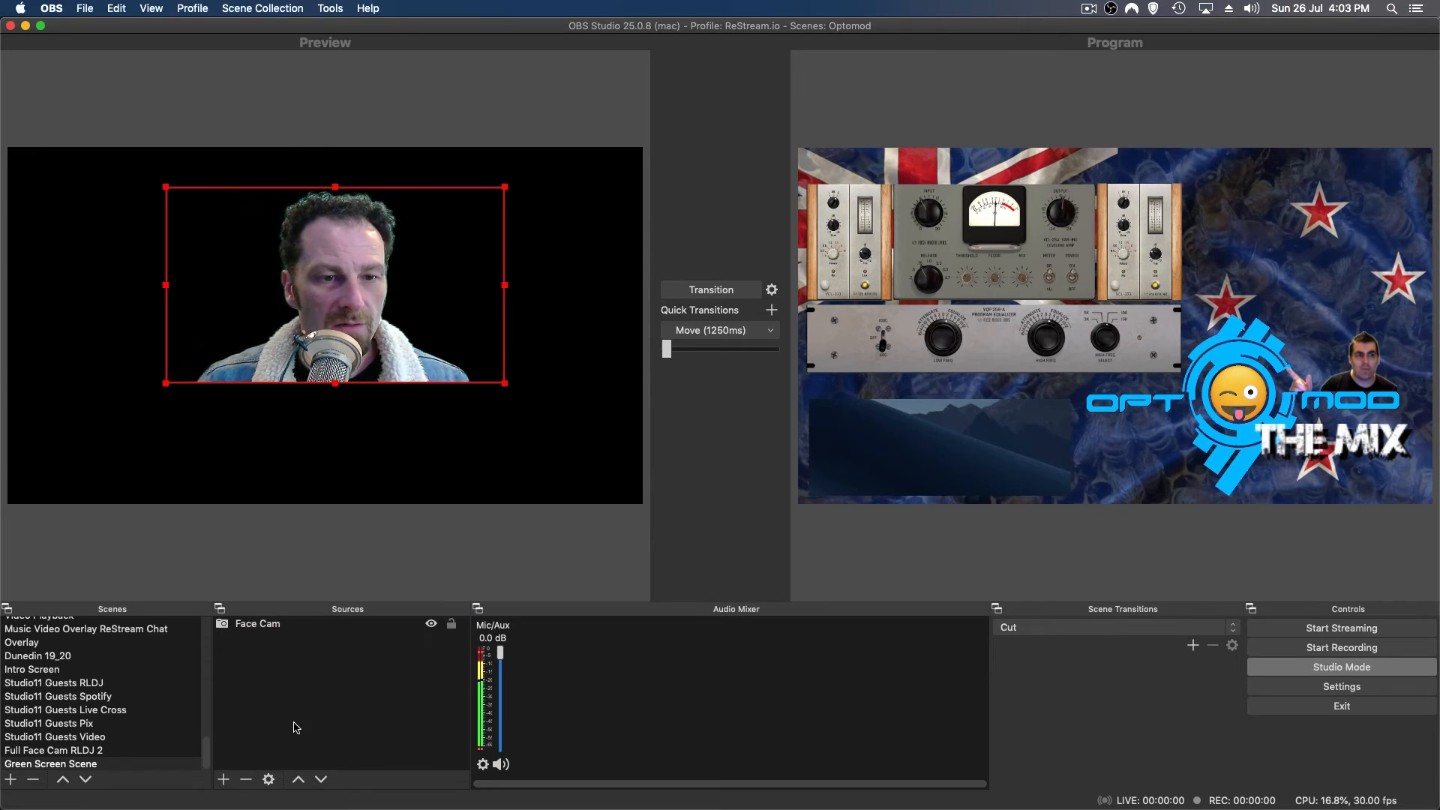
{"action": "left_click", "coordinate": [222, 778]}
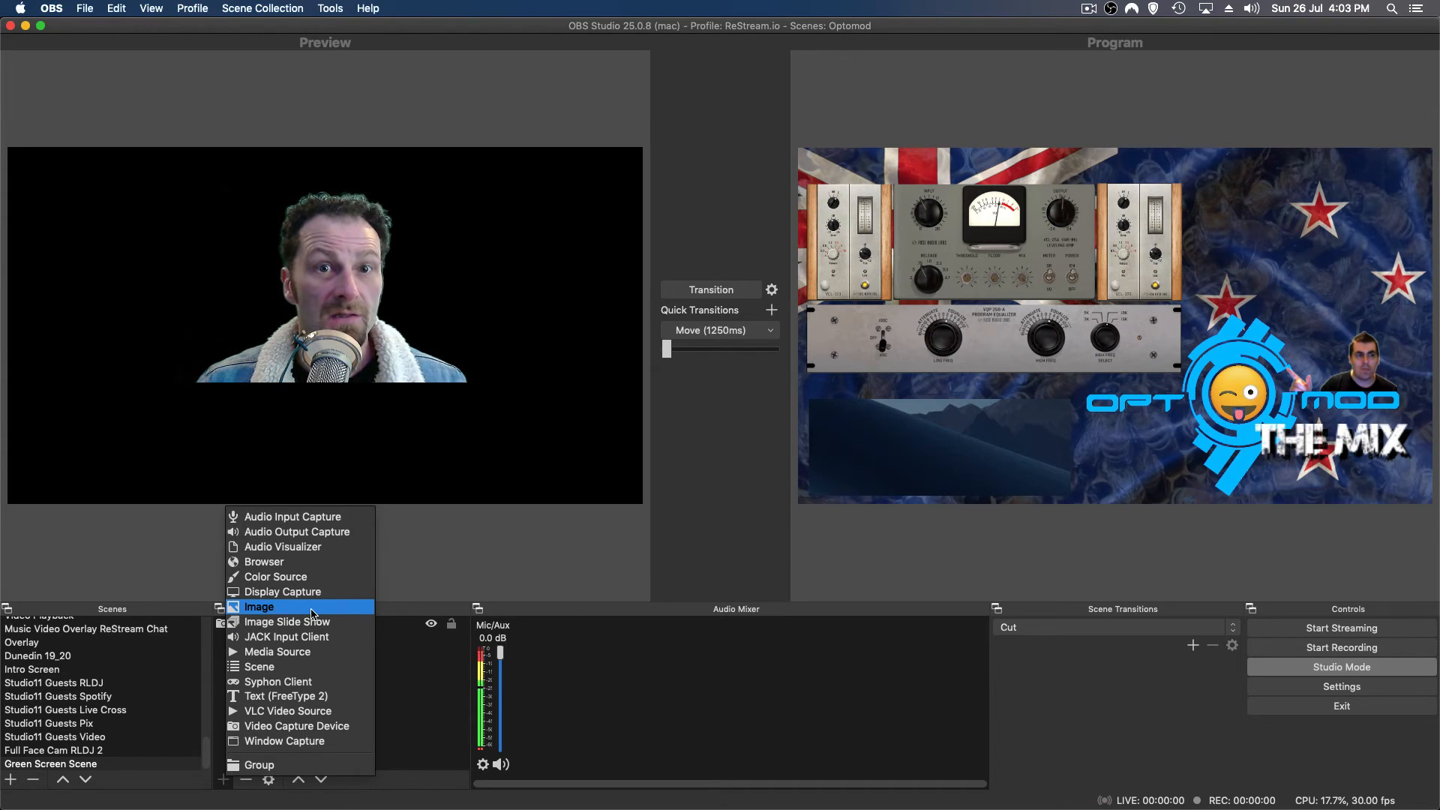
Add an image source that loads the recording studio JPG photo.
{"action": "left_click", "coordinate": [260, 606]}
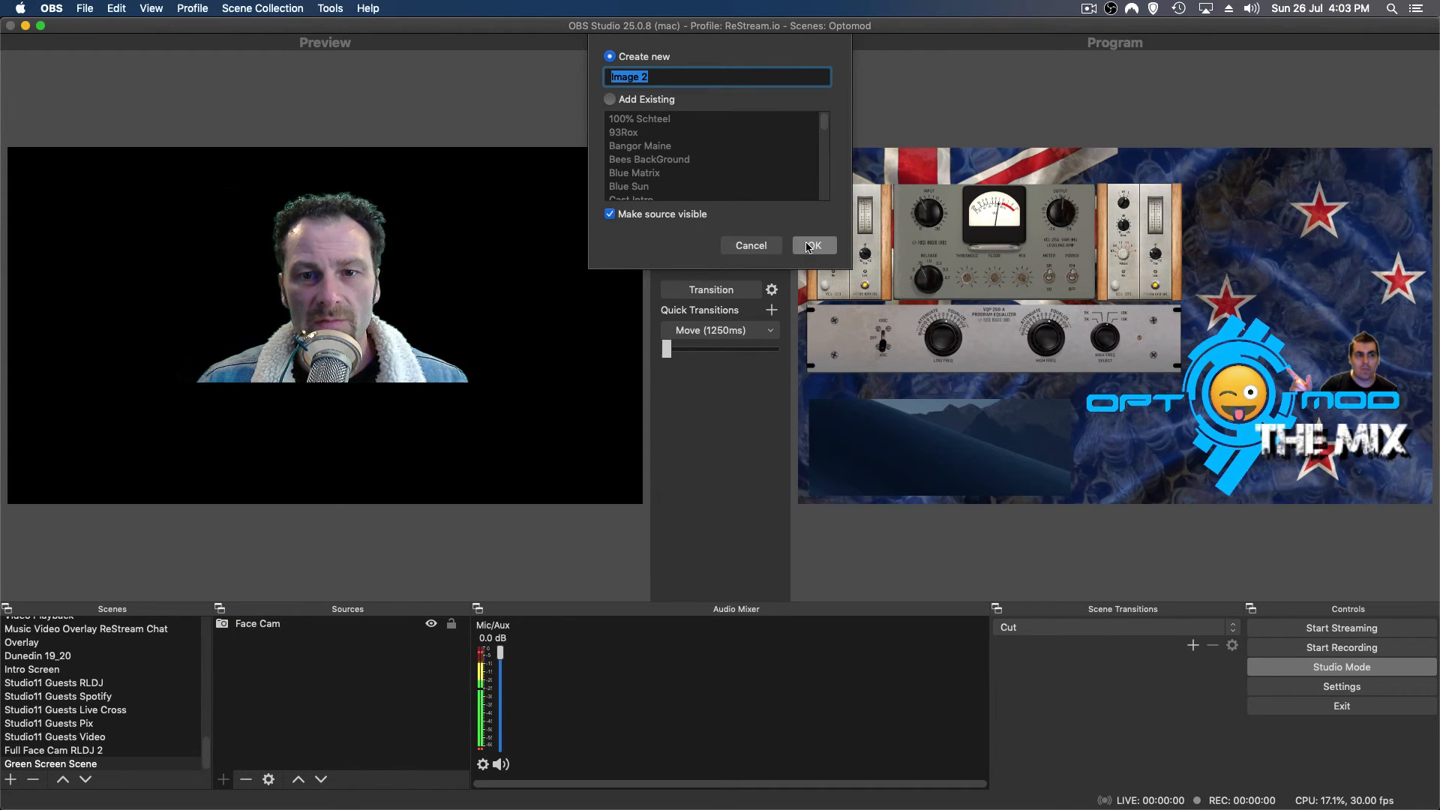
{"action": "left_click", "coordinate": [812, 245]}
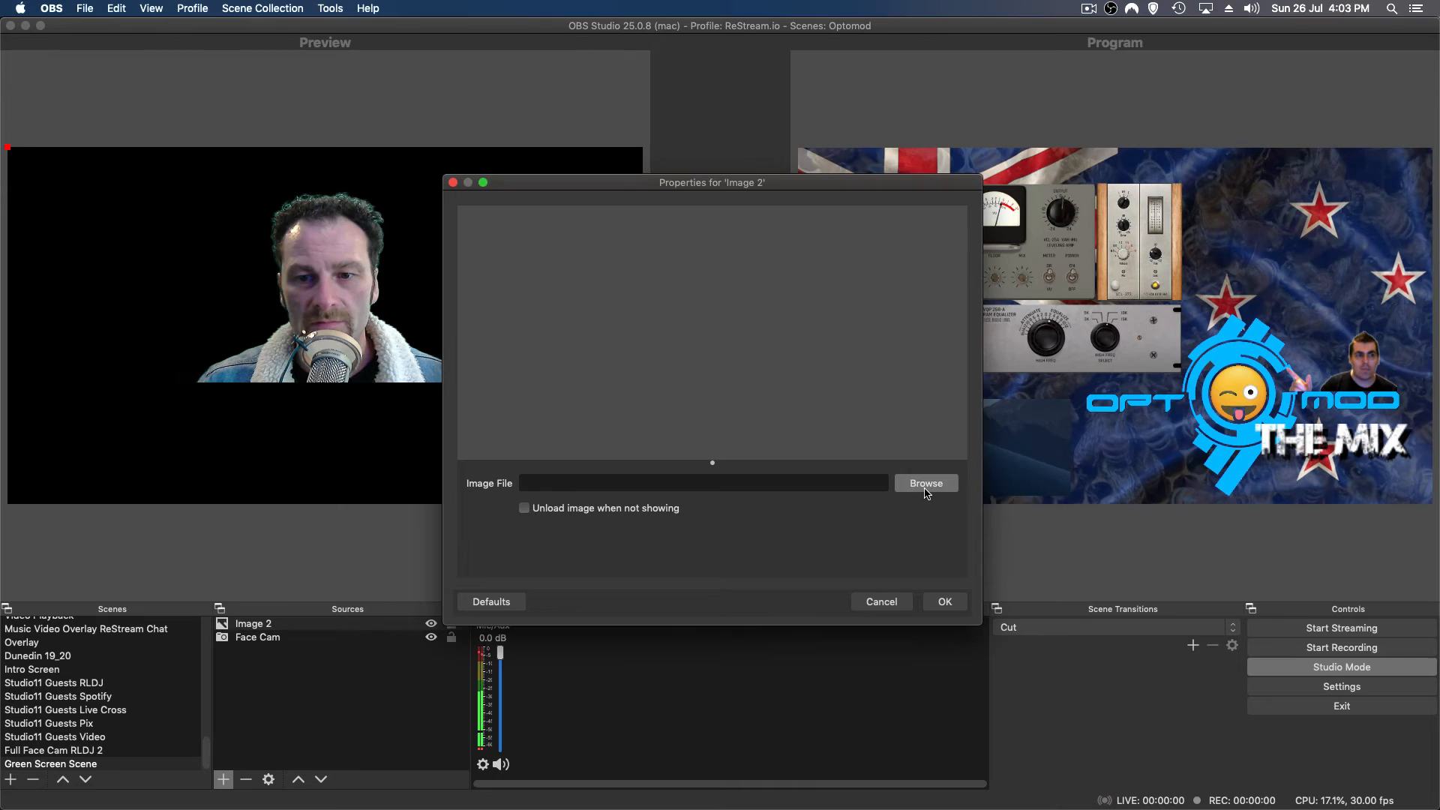
{"action": "left_click", "coordinate": [925, 483]}
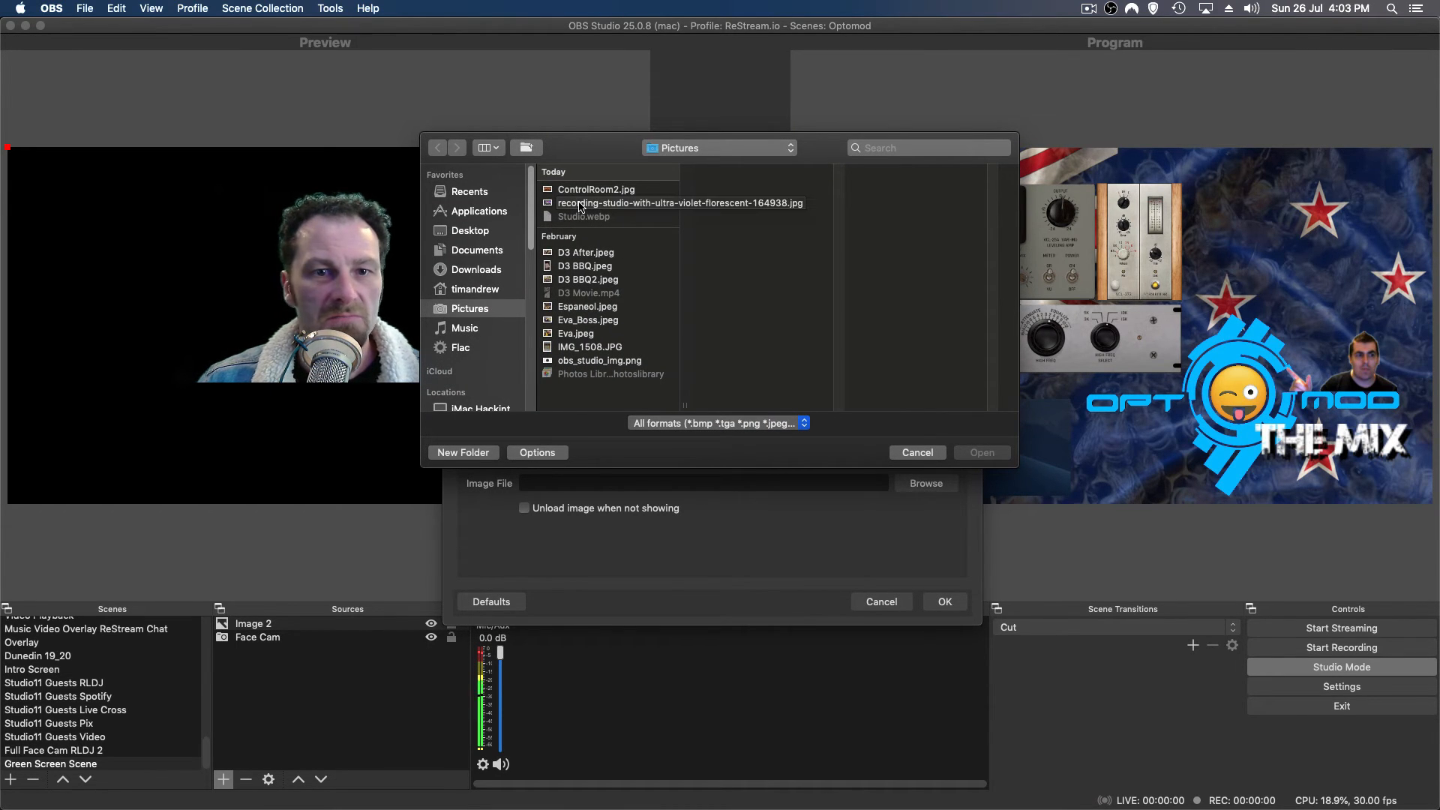
{"action": "left_click", "coordinate": [679, 203]}
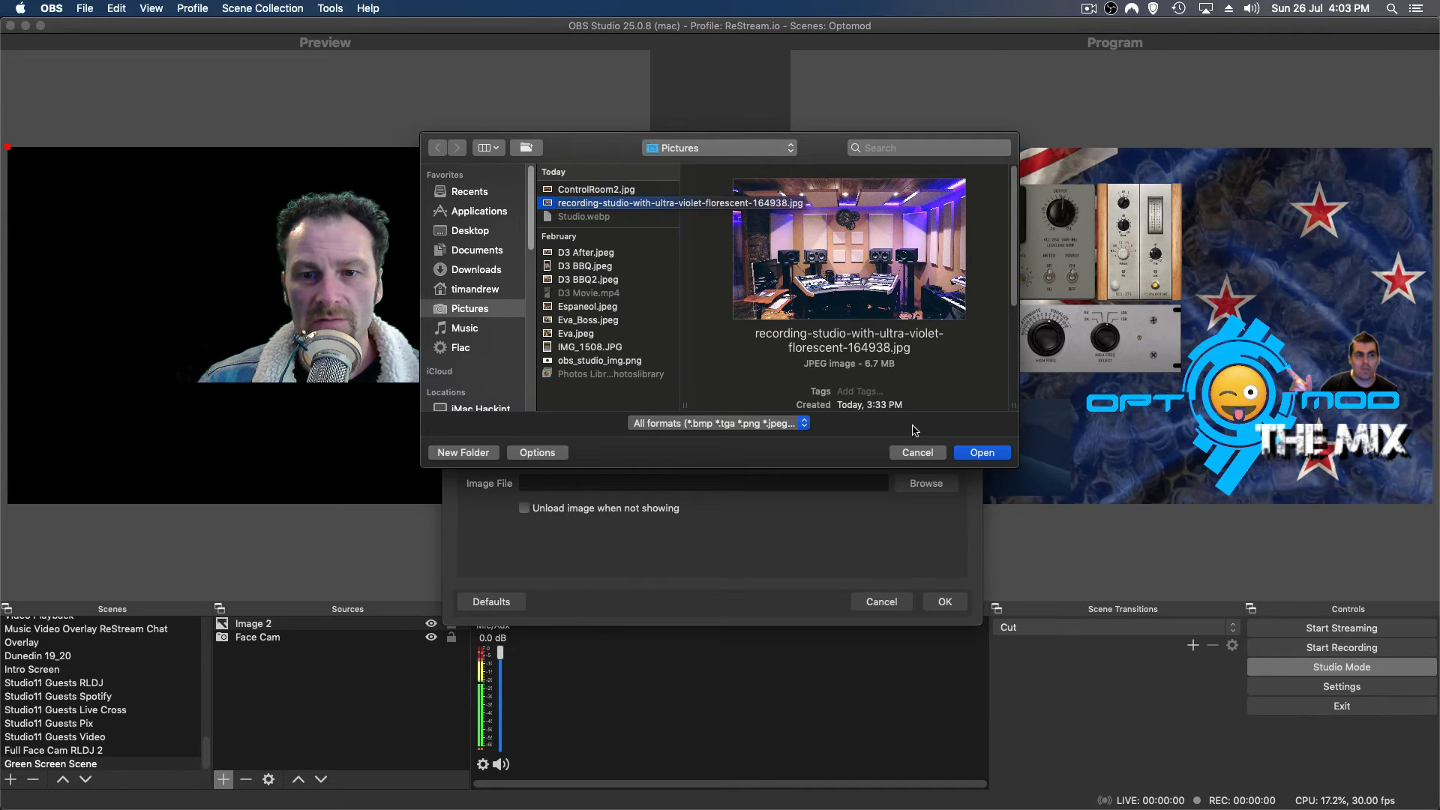
{"action": "left_click", "coordinate": [982, 452]}
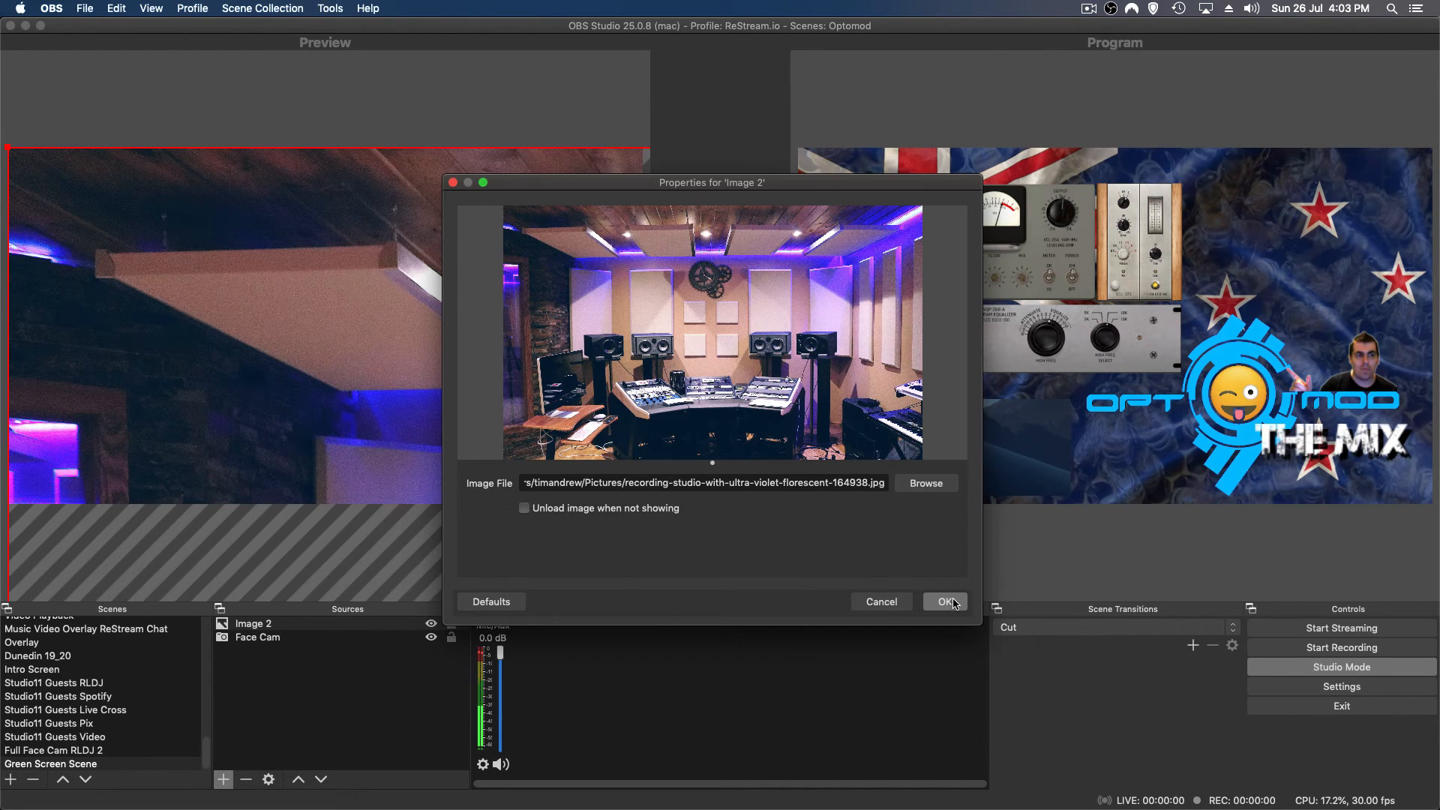
{"action": "left_click", "coordinate": [946, 601]}
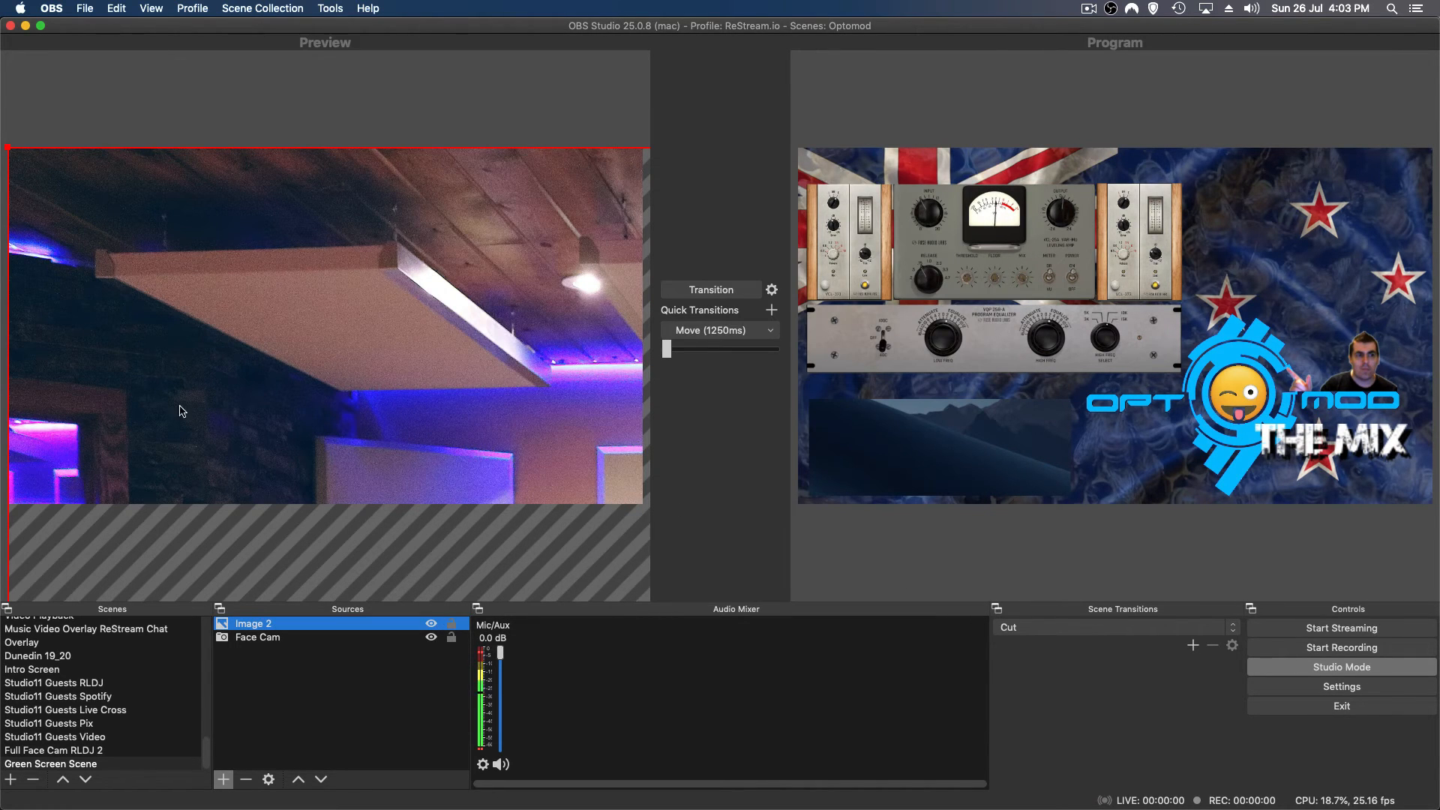
{"action": "mouse_move", "coordinate": [288, 435]}
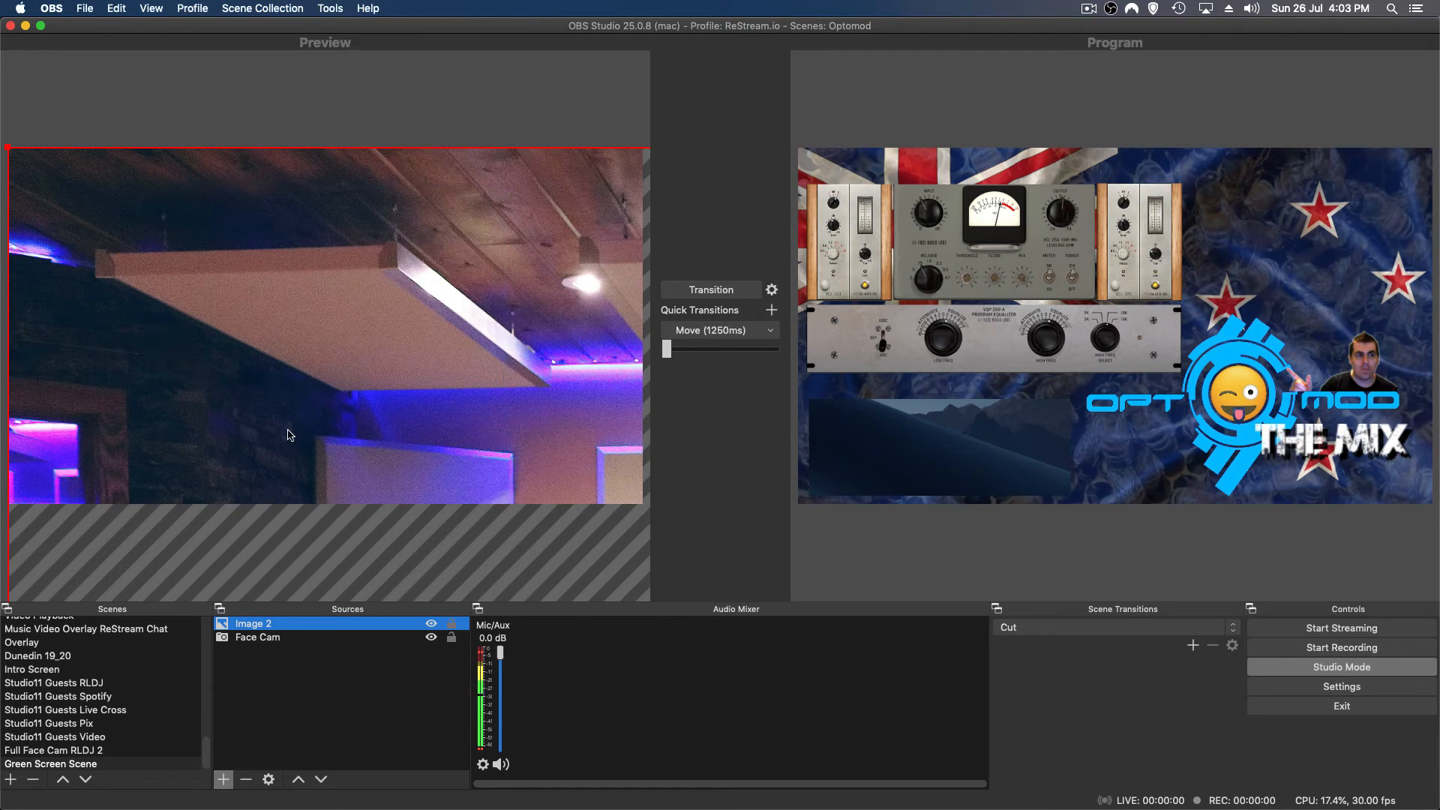
Fit the studio photo to the canvas with Transform > Fit to screen.
{"action": "right_click", "coordinate": [289, 434]}
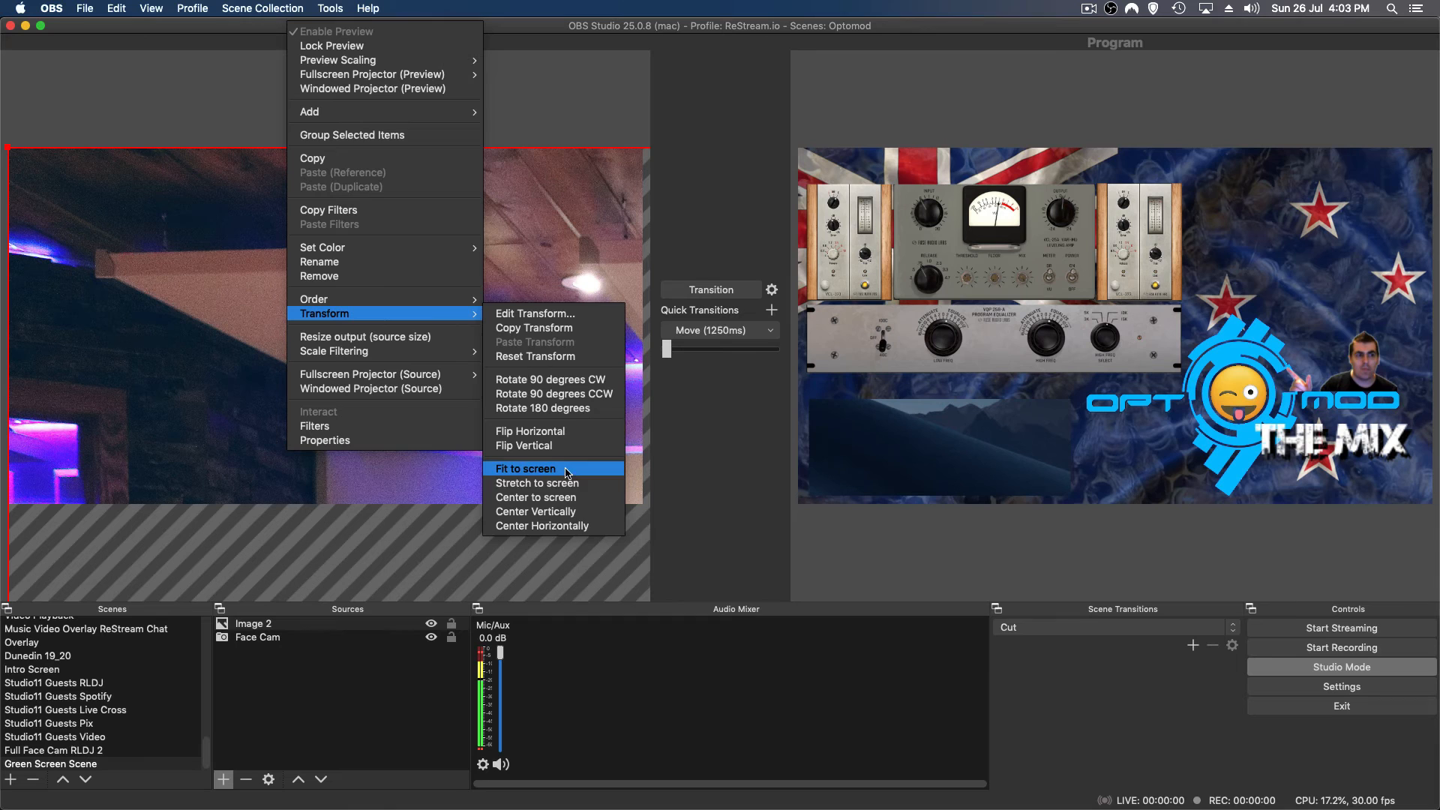
{"action": "left_click", "coordinate": [525, 468]}
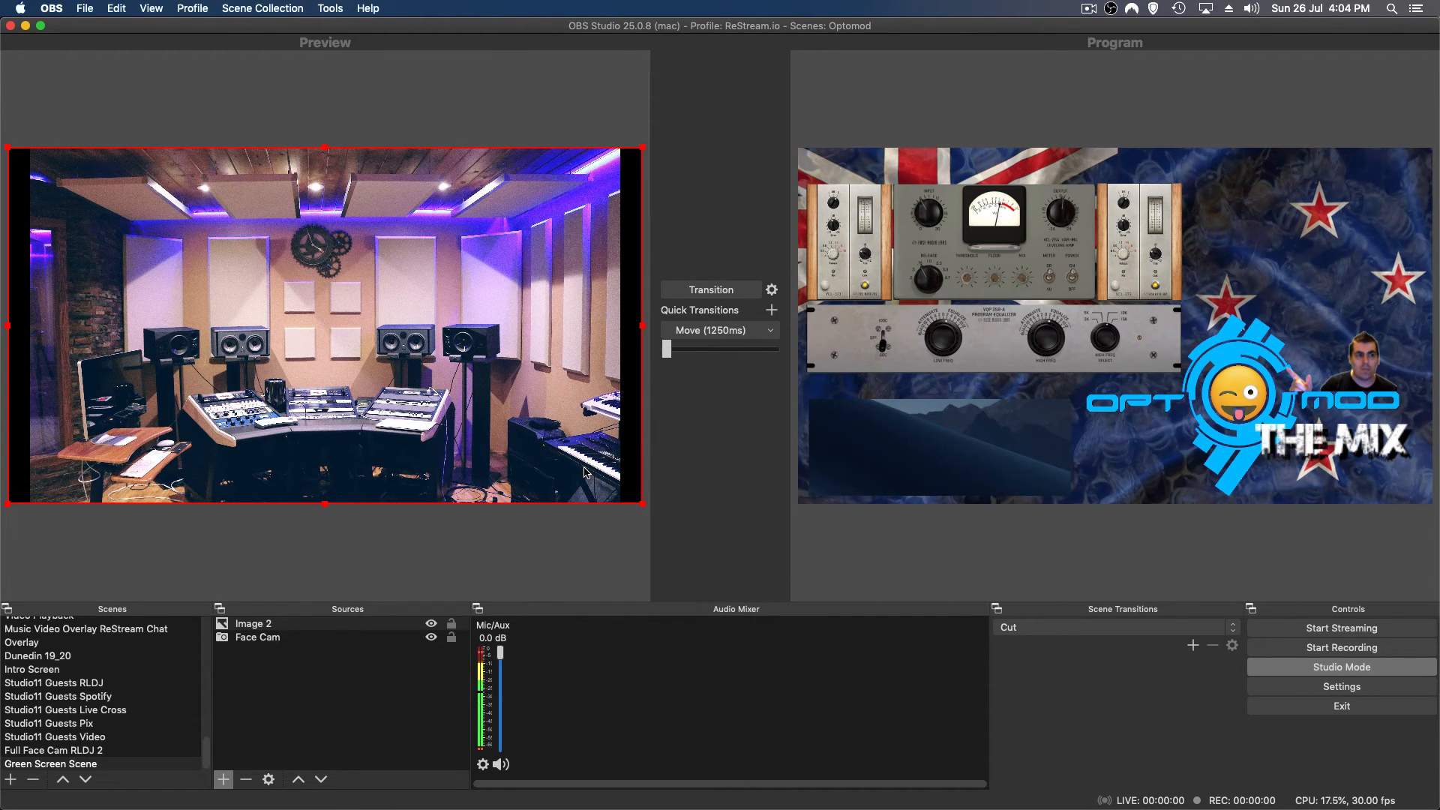
{"action": "left_click", "coordinate": [257, 637]}
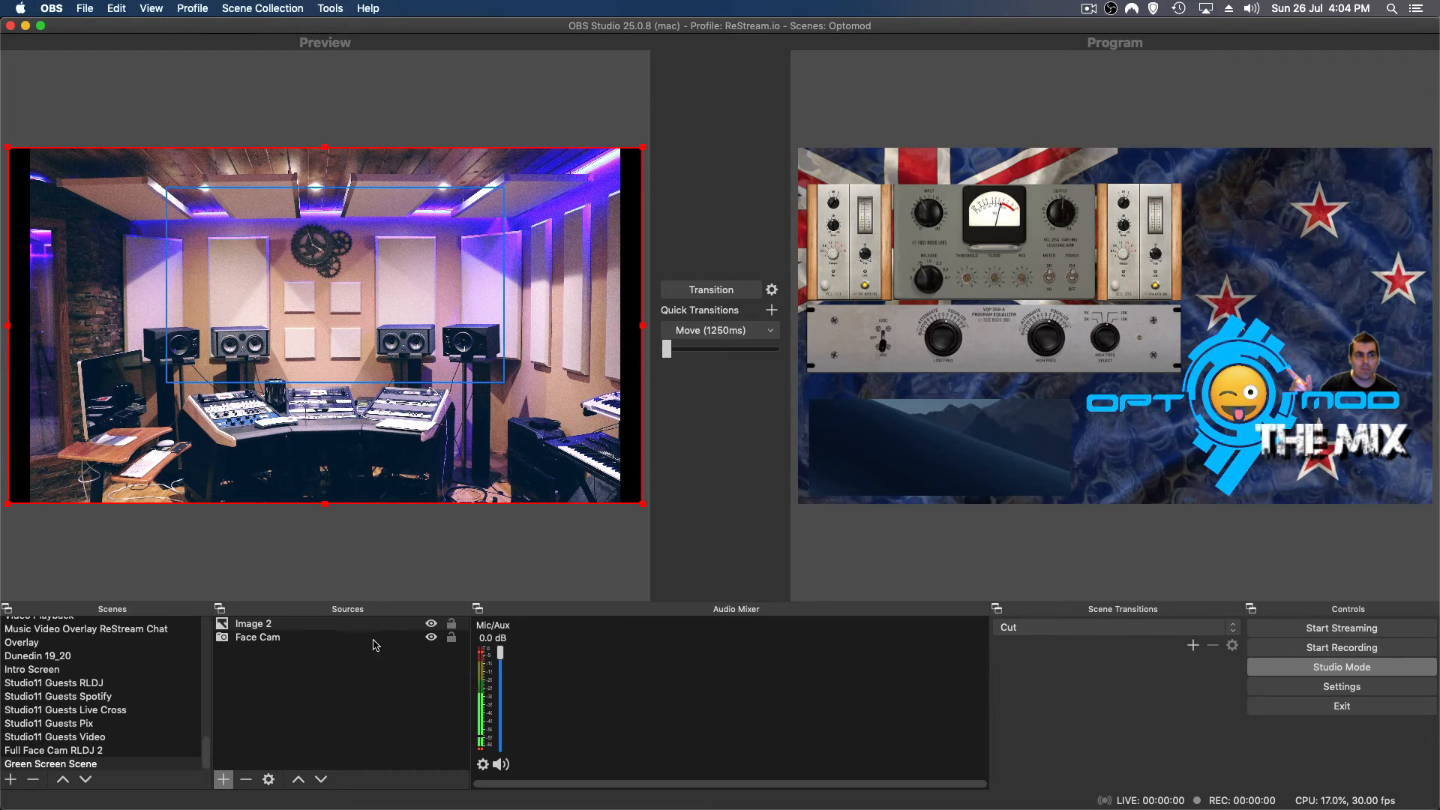
Bring Face Cam in front of the studio photo and select the small keyed face cam.
{"action": "left_click", "coordinate": [257, 637]}
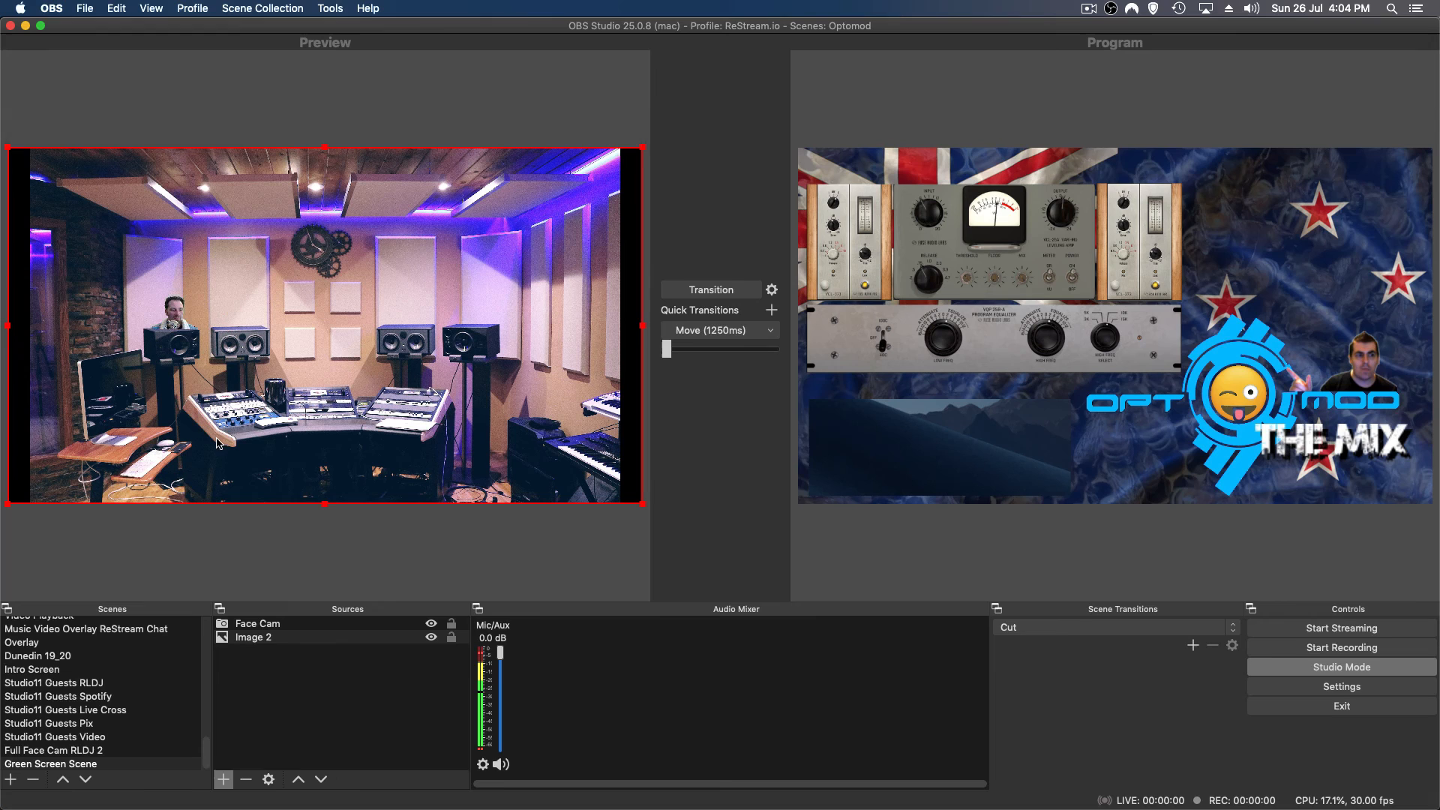
{"action": "mouse_move", "coordinate": [792, 505]}
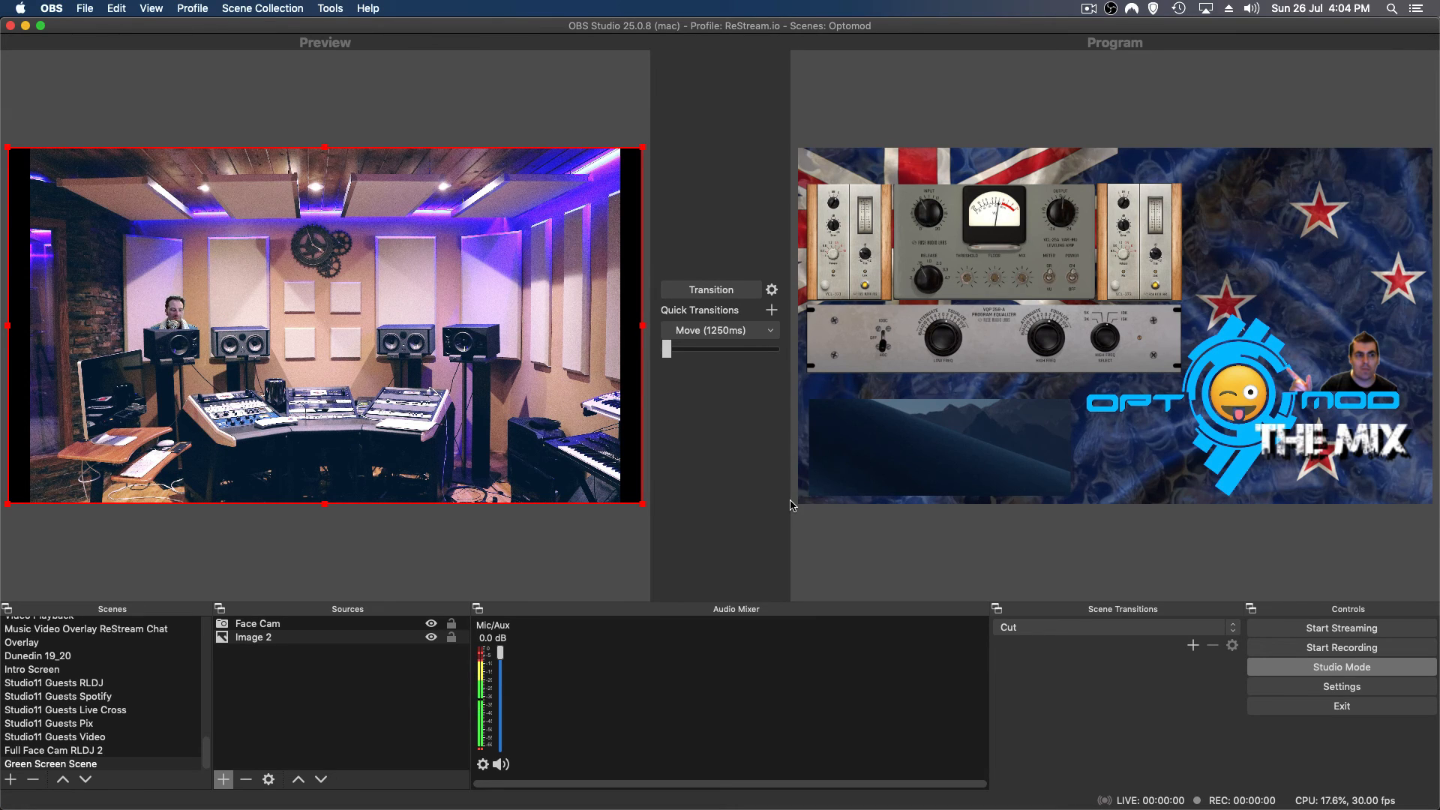
{"action": "left_click", "coordinate": [173, 312]}
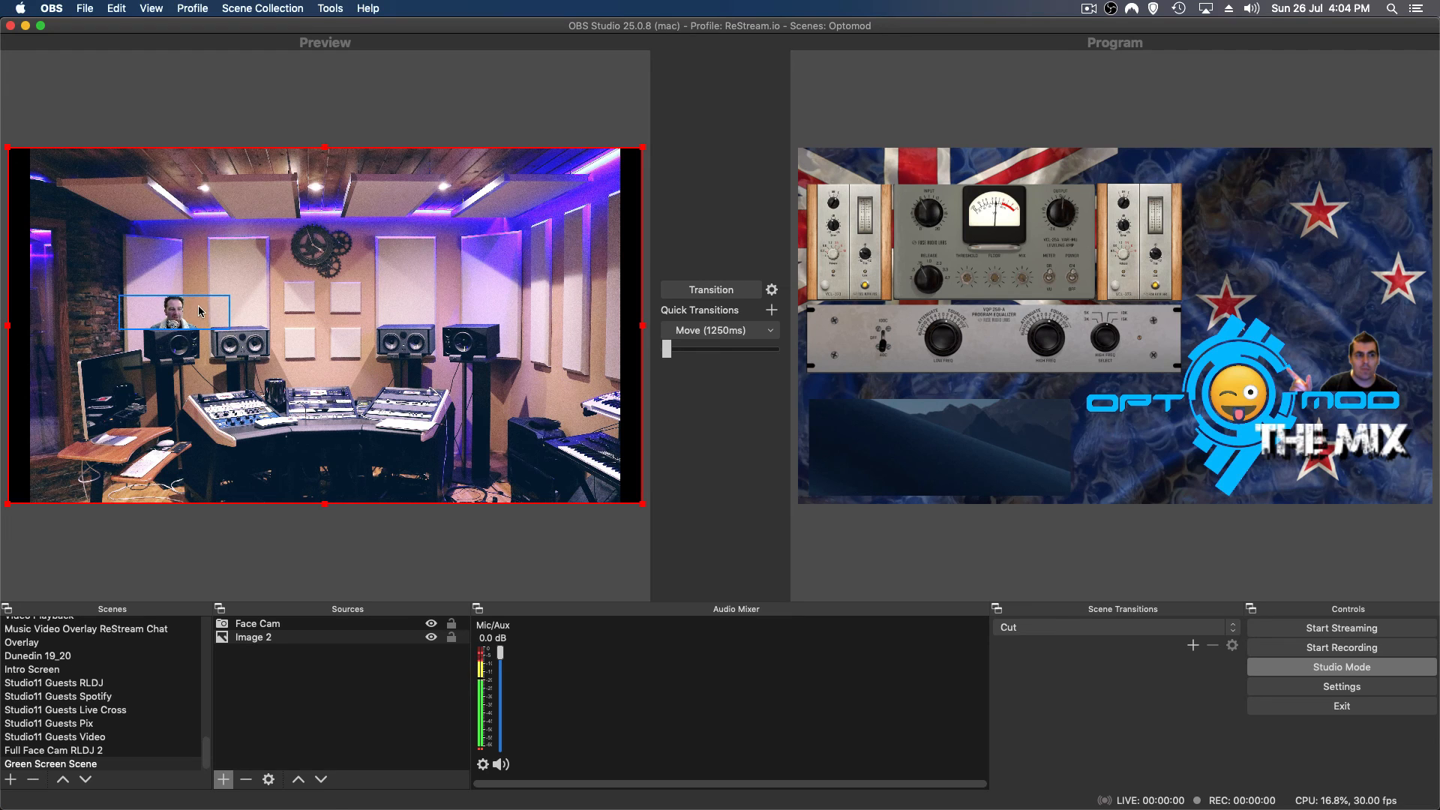